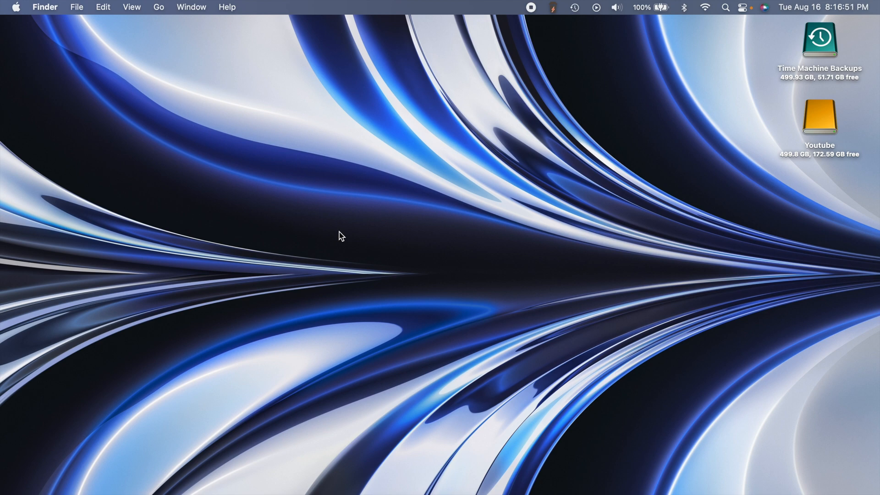
Bring up Safari on the VirtualBox downloads page listing the 6.1.36 platform packages.
left_click(538, 473)
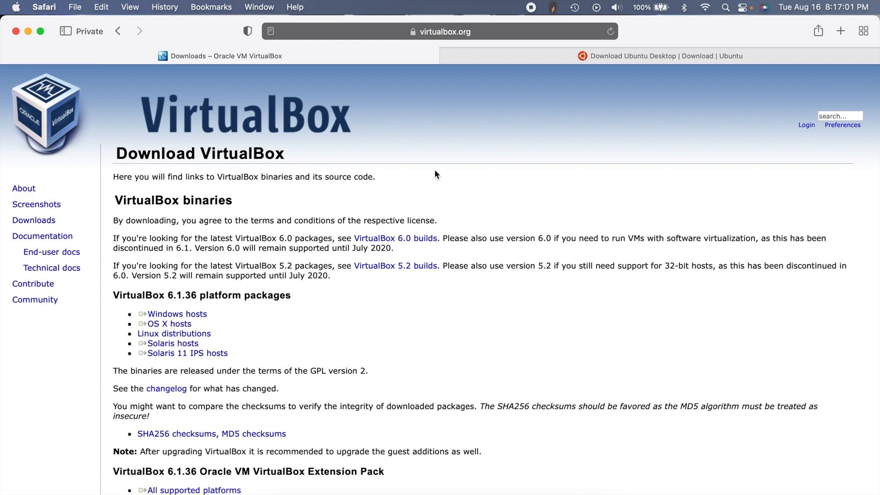
double_click(176, 313)
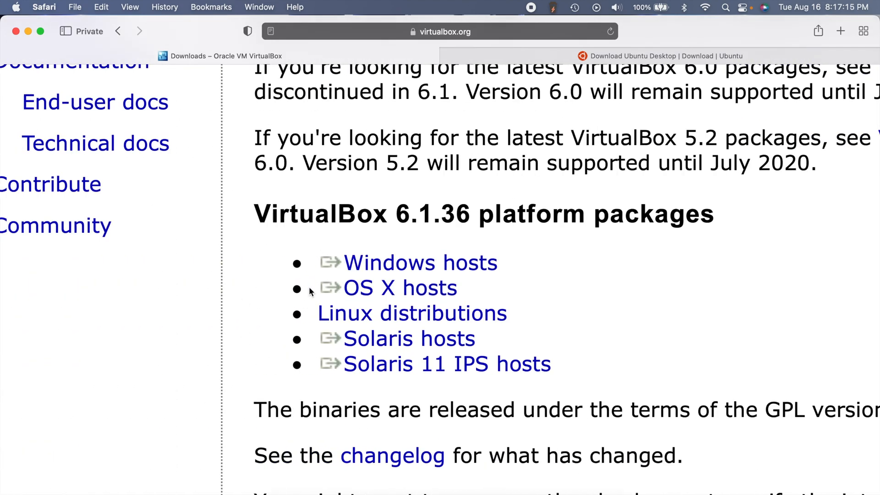
mouse_move(304, 286)
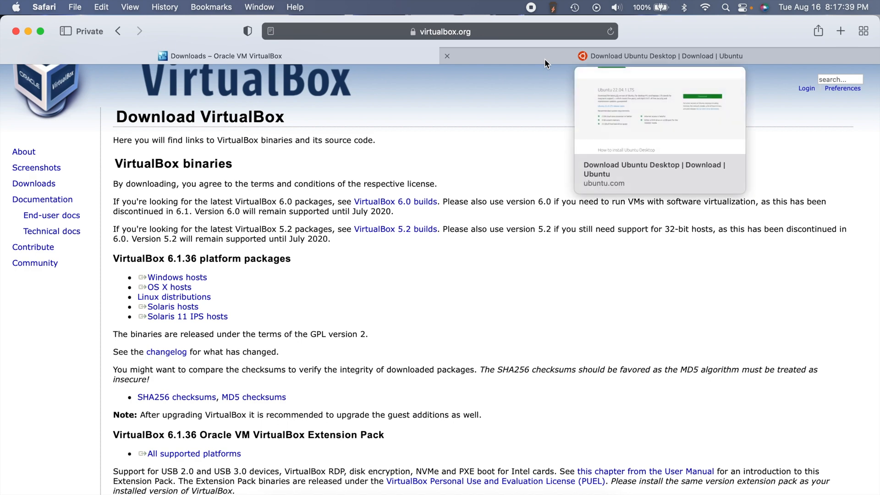
Show the Ubuntu 22.04.1 LTS download section, then launch the VirtualBox Manager.
left_click(661, 56)
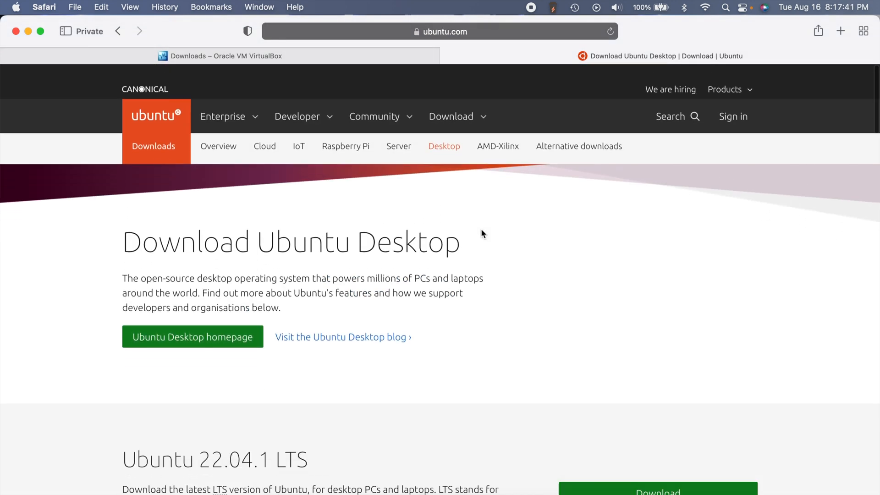
scroll("down", 3)
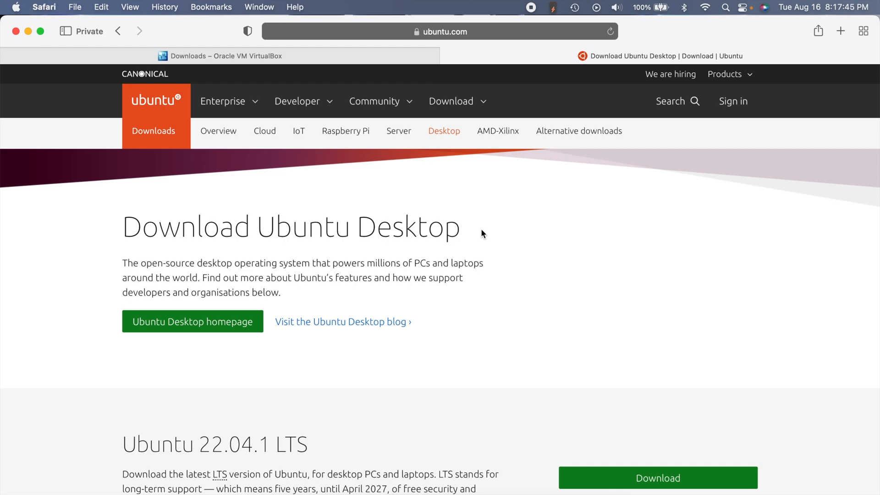
scroll("down", 3)
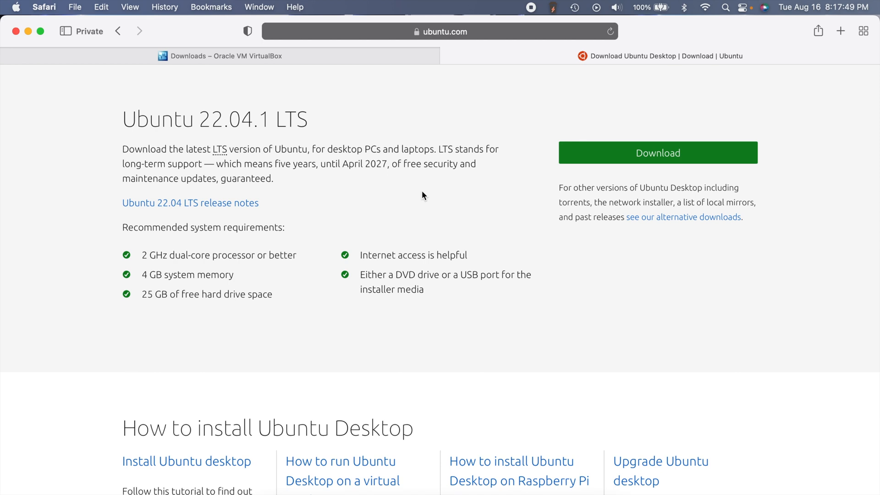
scroll("down", 3)
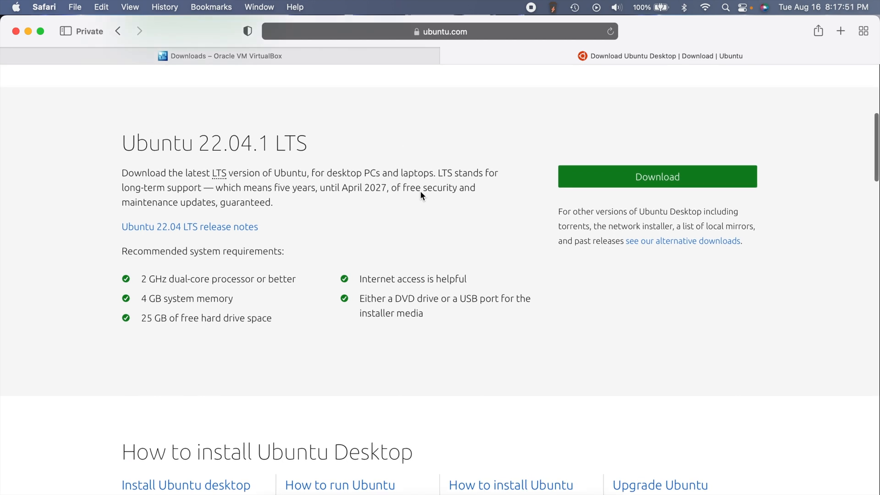
double_click(233, 143)
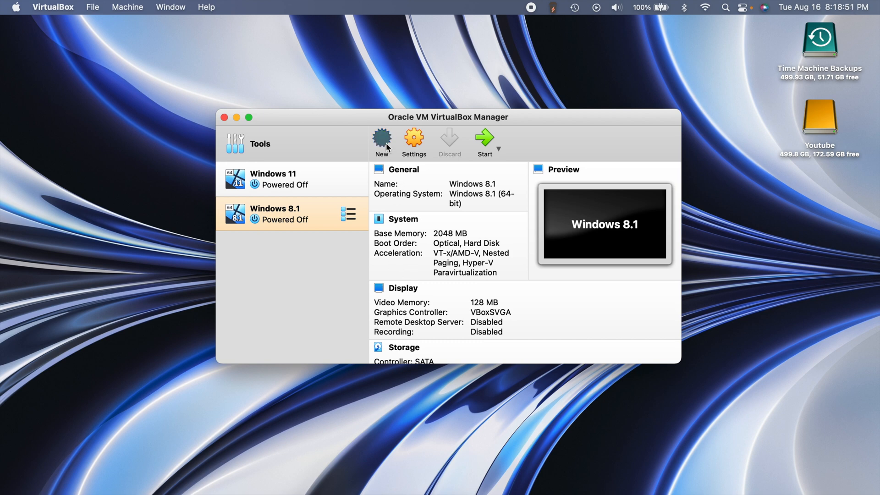
Start a new VM named 'Ubuntu 22.04.1' so type becomes Linux, version Ubuntu (64-bit).
left_click(382, 141)
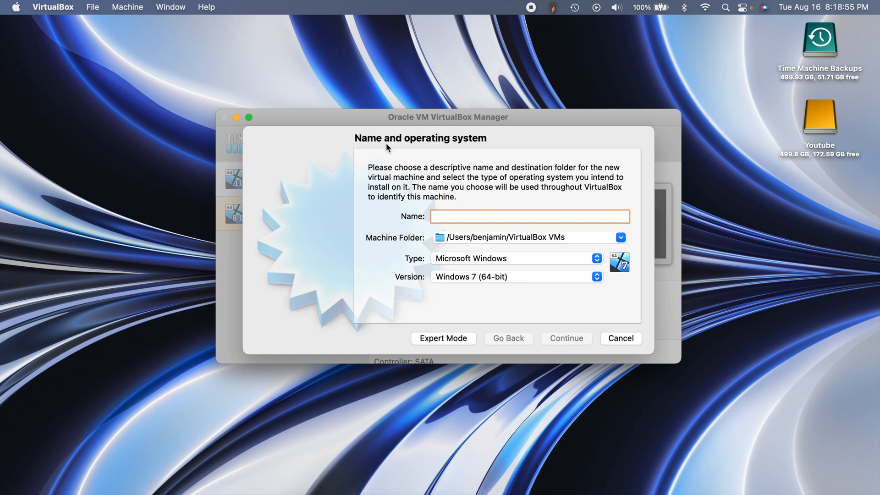
mouse_move(251, 274)
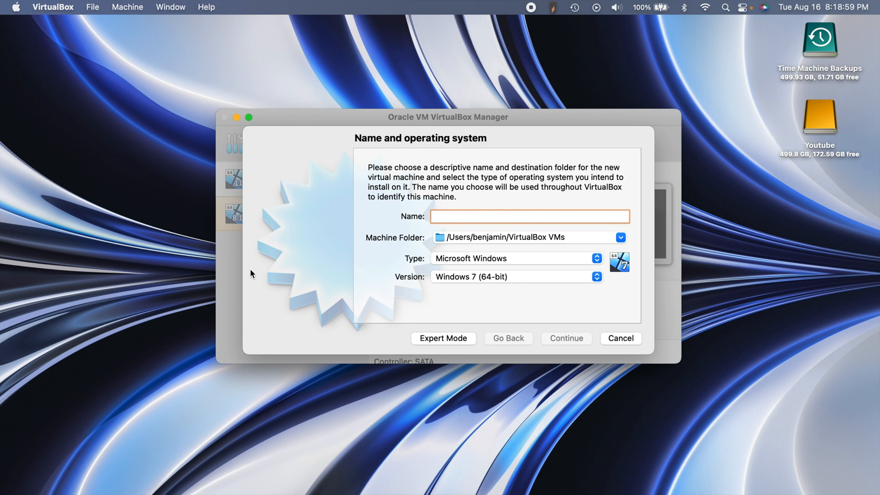
left_click(621, 338)
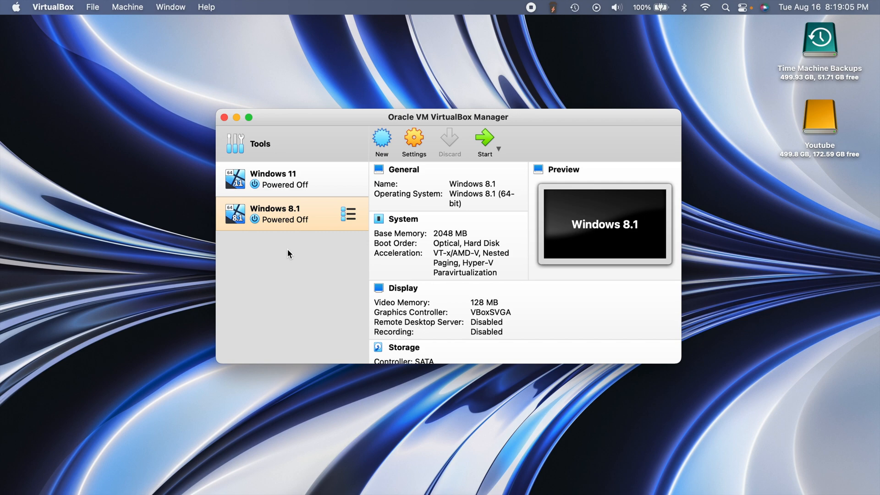
left_click(381, 140)
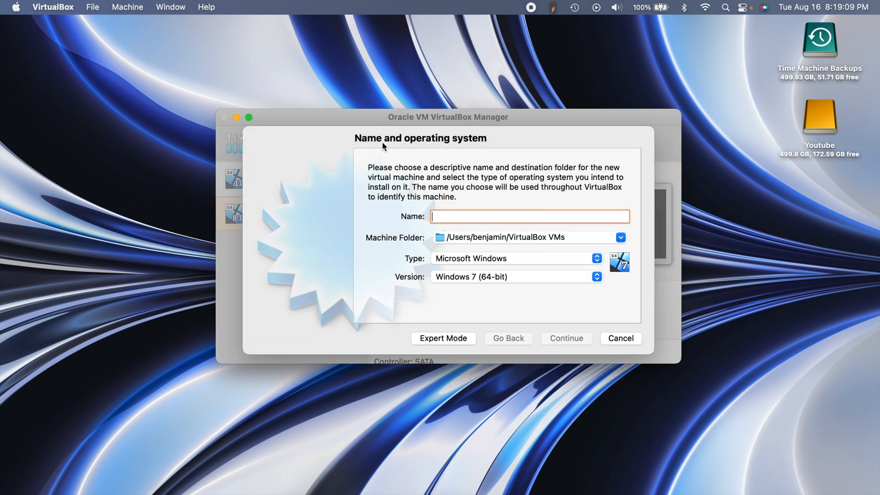
type("Ubuntu 22.")
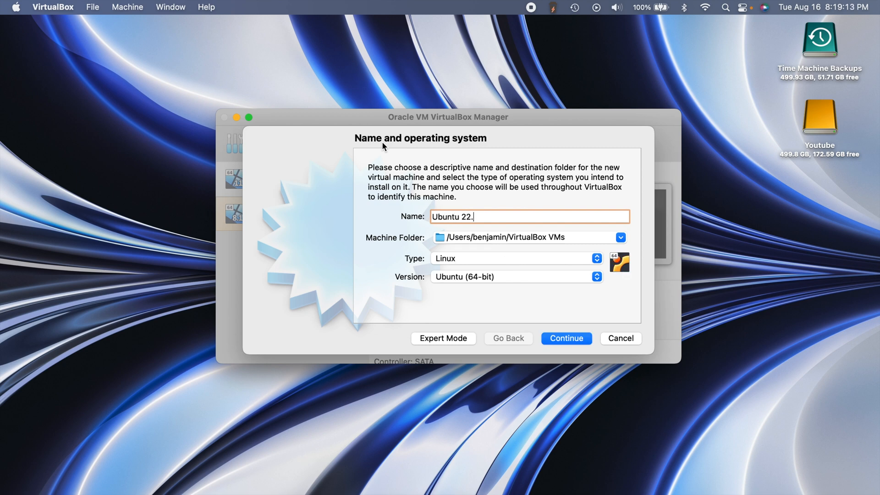
type("04")
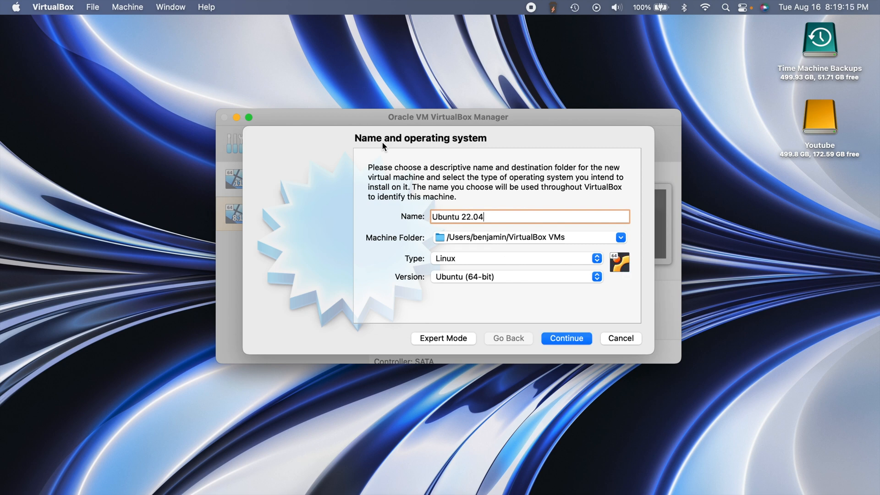
type(".1")
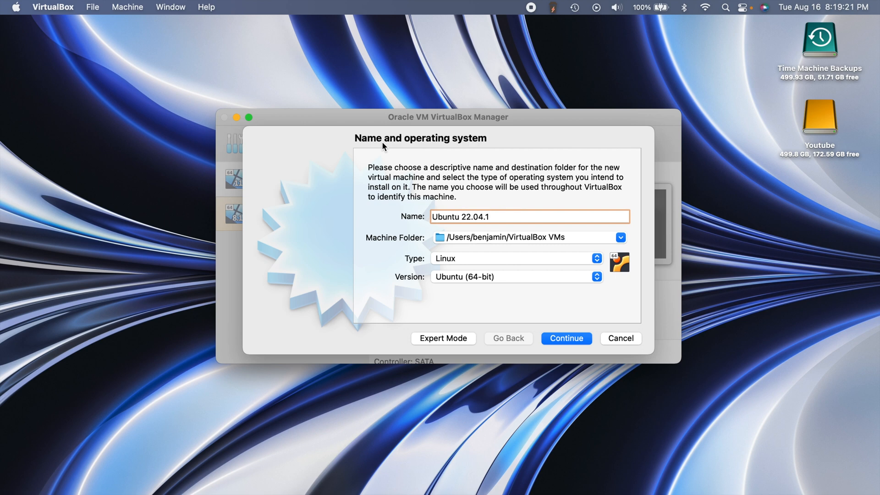
mouse_move(499, 254)
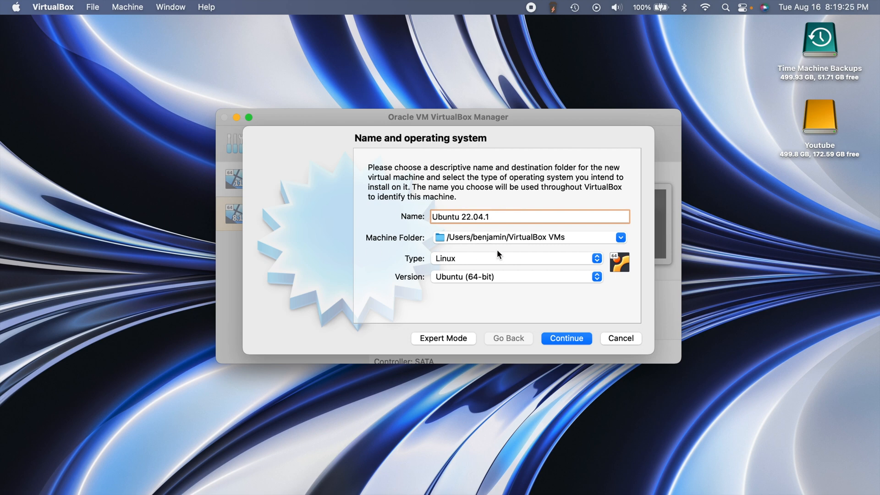
mouse_move(359, 253)
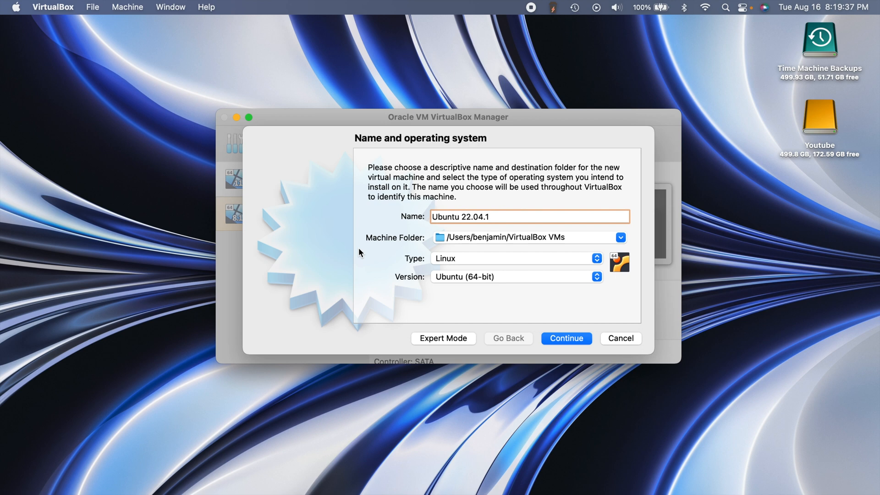
mouse_move(354, 311)
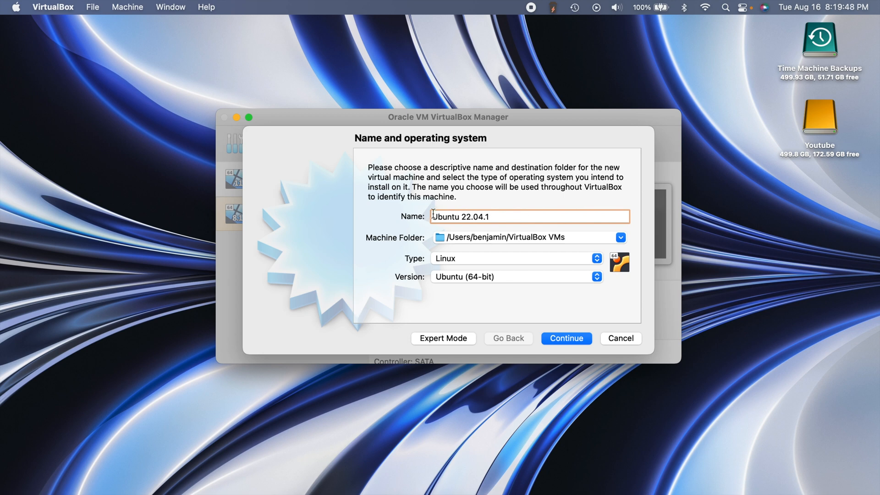
mouse_move(541, 276)
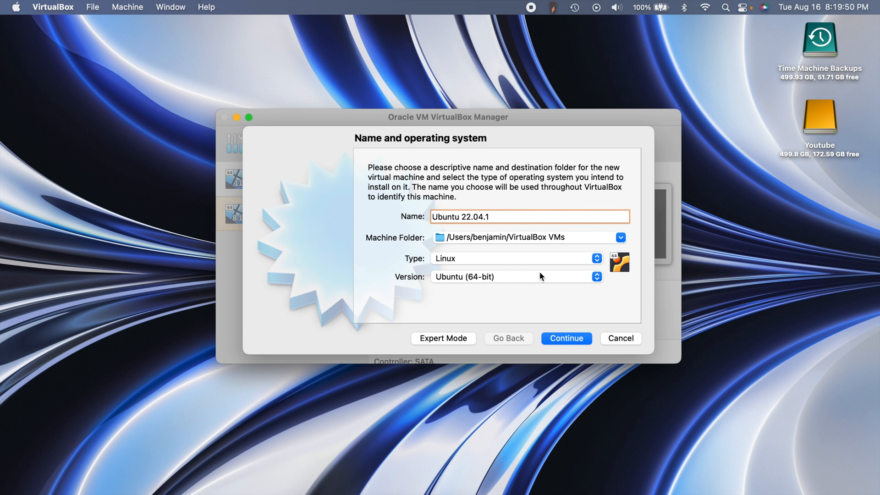
mouse_move(488, 295)
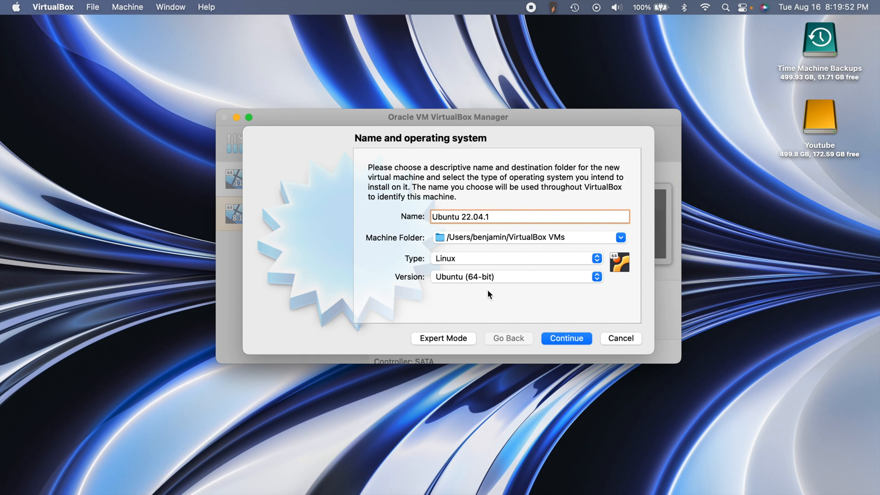
mouse_move(484, 289)
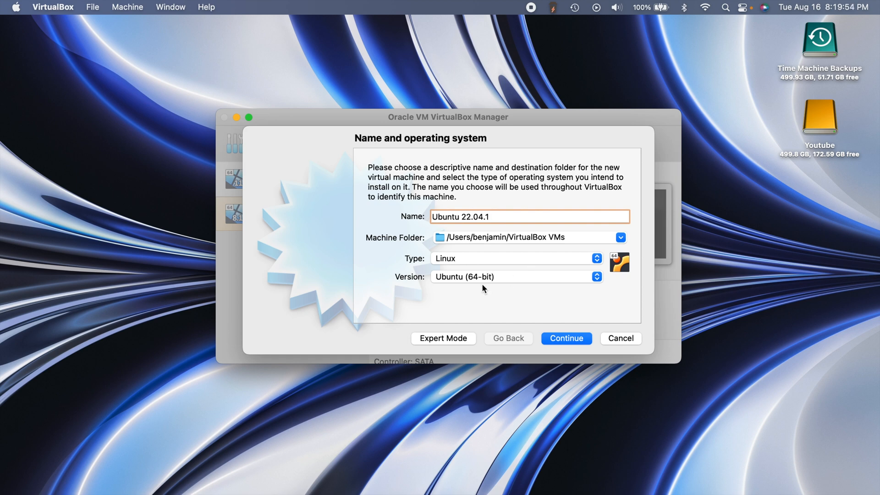
mouse_move(501, 286)
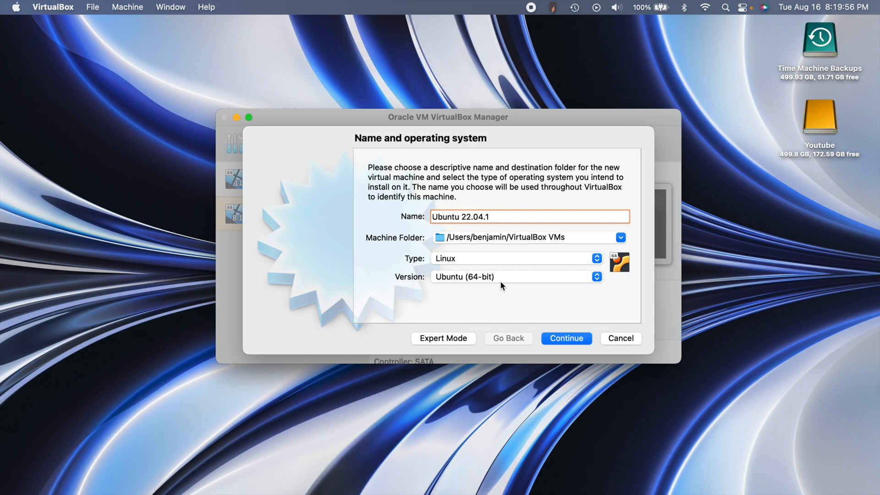
mouse_move(518, 301)
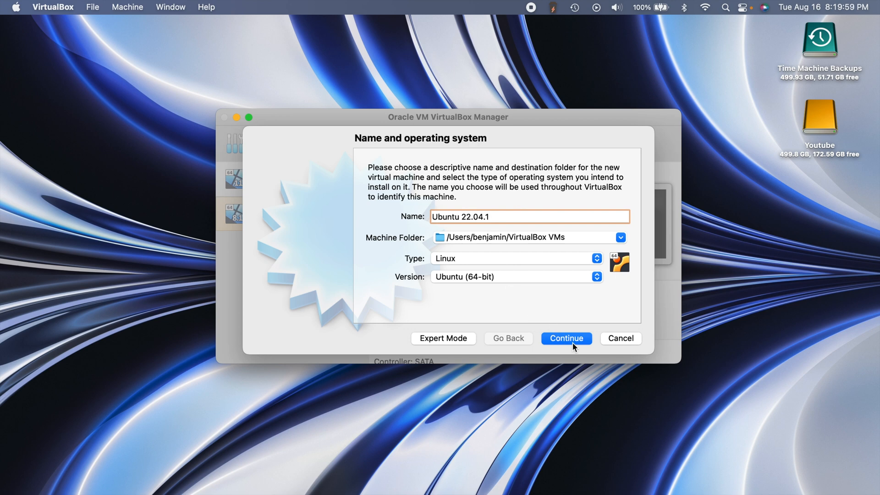
Advance to the memory step and set the VM's memory to 4048 MB.
left_click(566, 338)
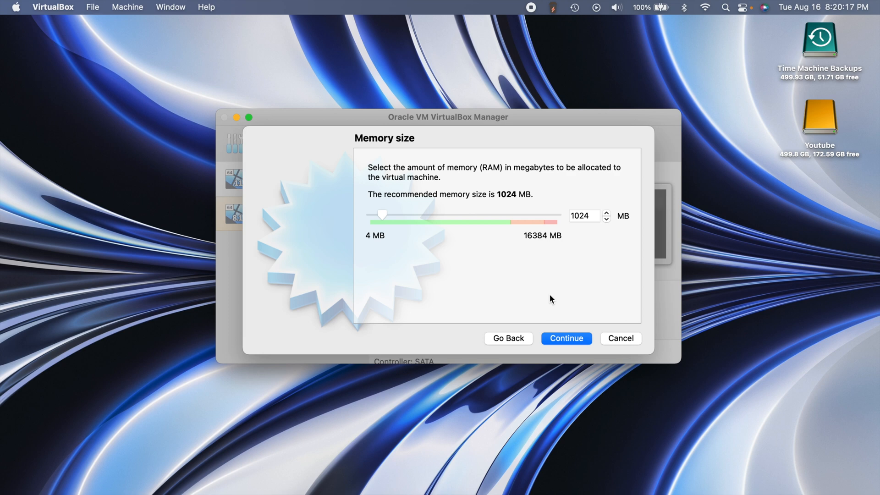
left_click(584, 216)
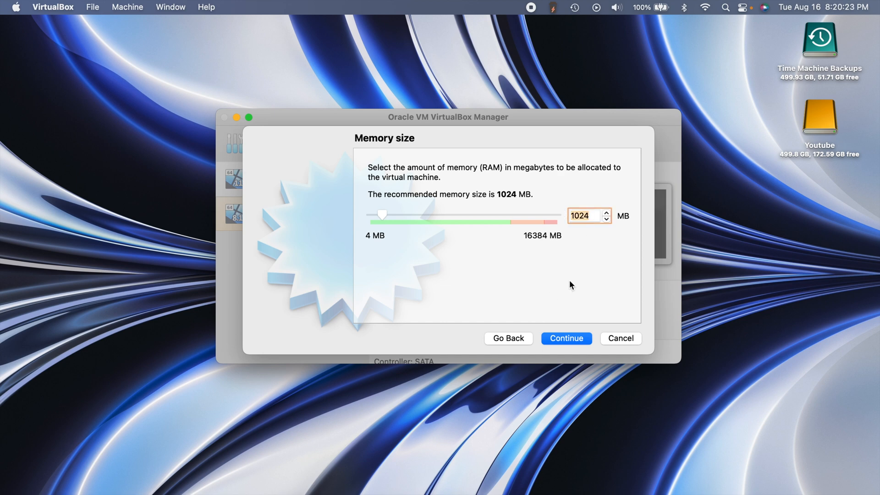
type("404")
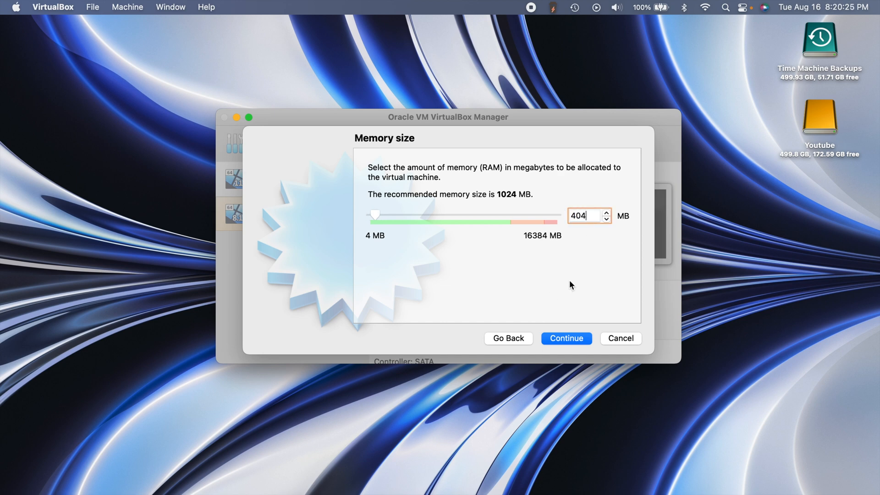
type("4048")
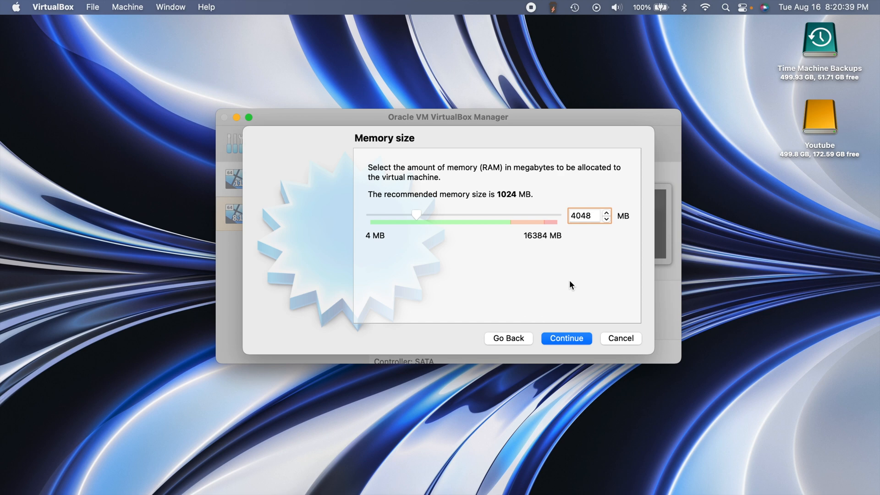
mouse_move(521, 241)
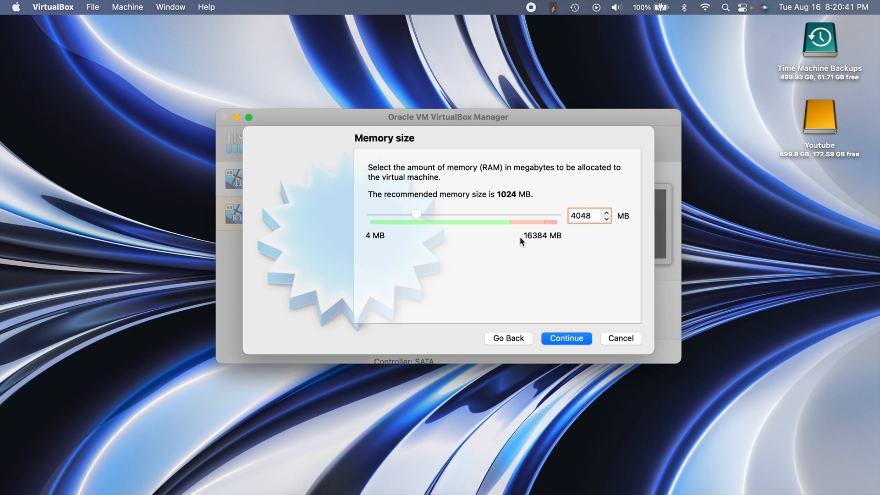
mouse_move(549, 251)
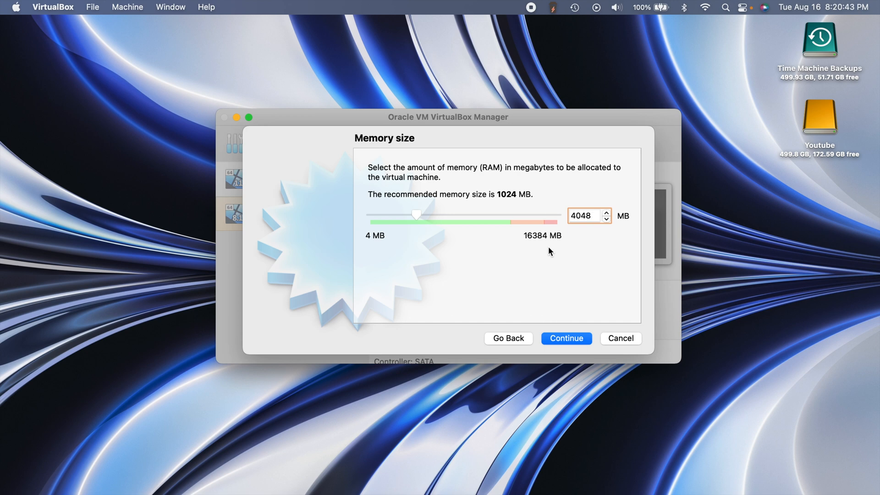
mouse_move(512, 239)
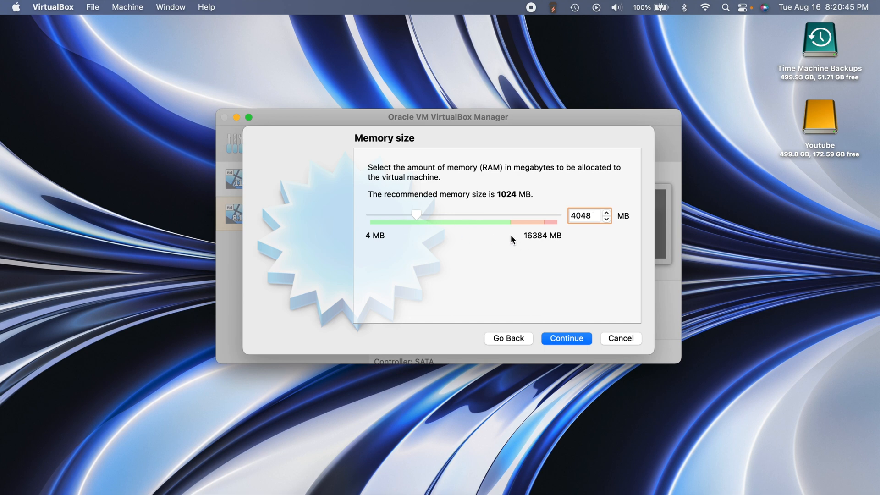
mouse_move(500, 264)
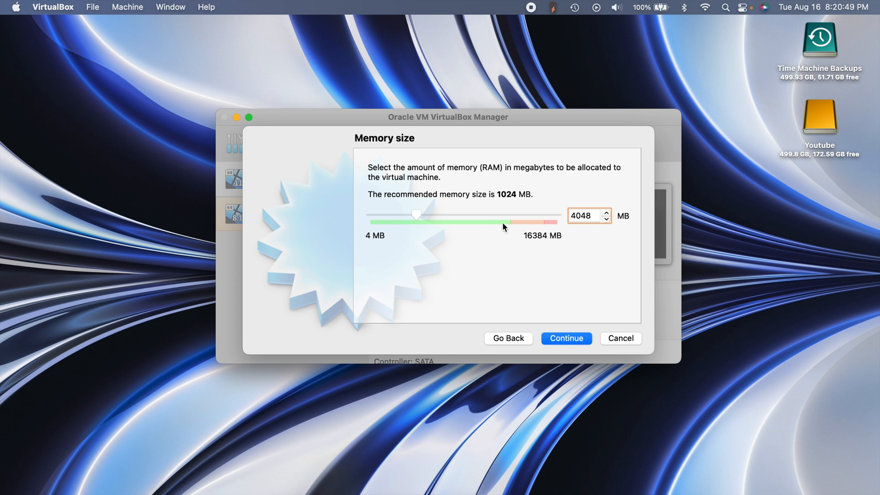
mouse_move(551, 253)
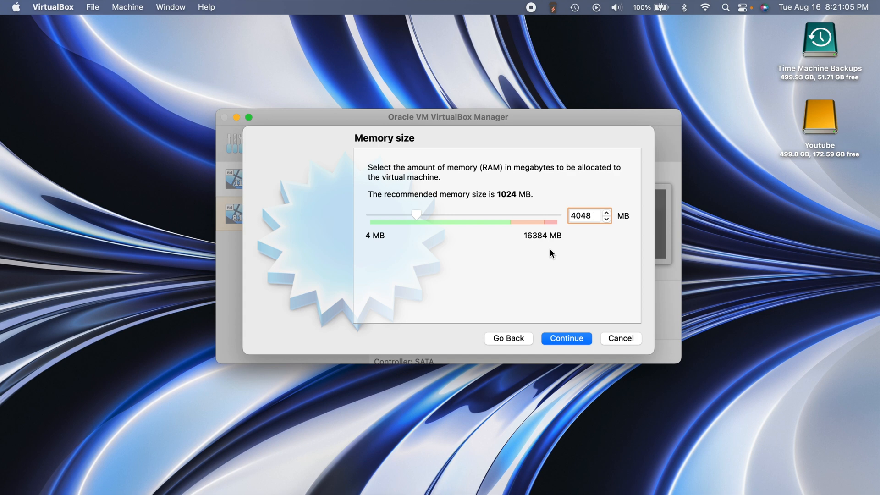
mouse_move(567, 339)
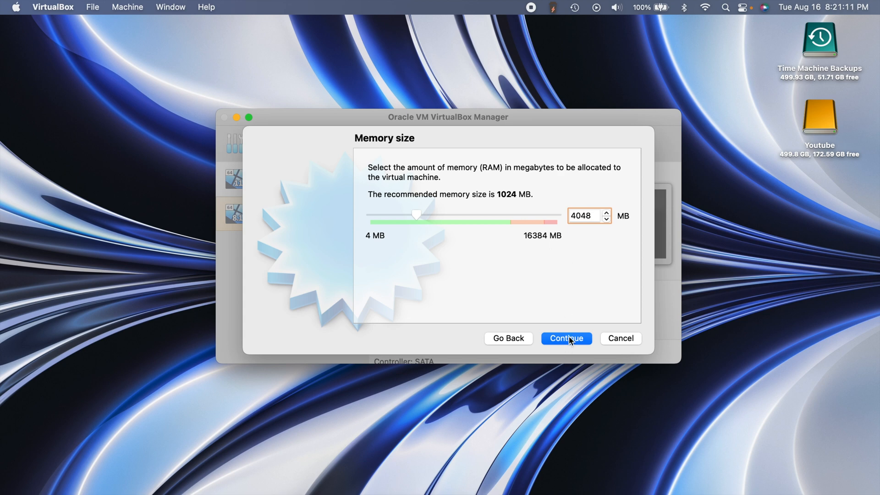
Accept the memory size and keep 'Create a virtual hard disk now' selected.
left_click(565, 338)
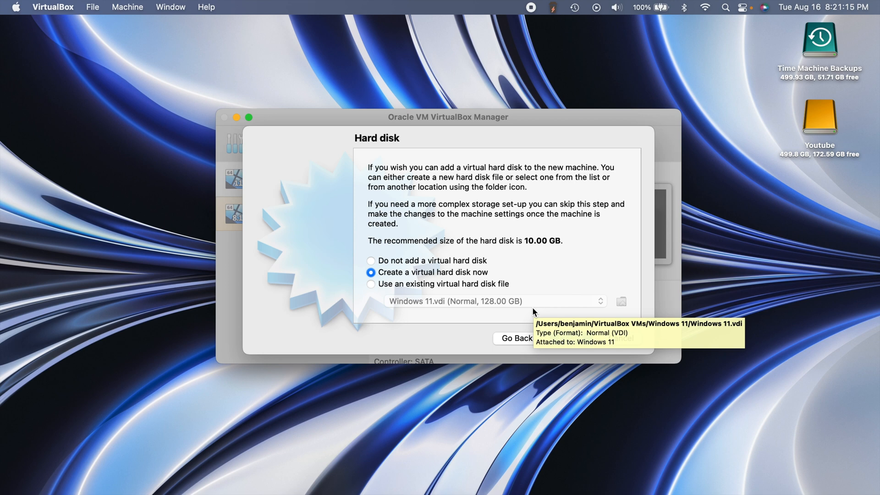
mouse_move(337, 259)
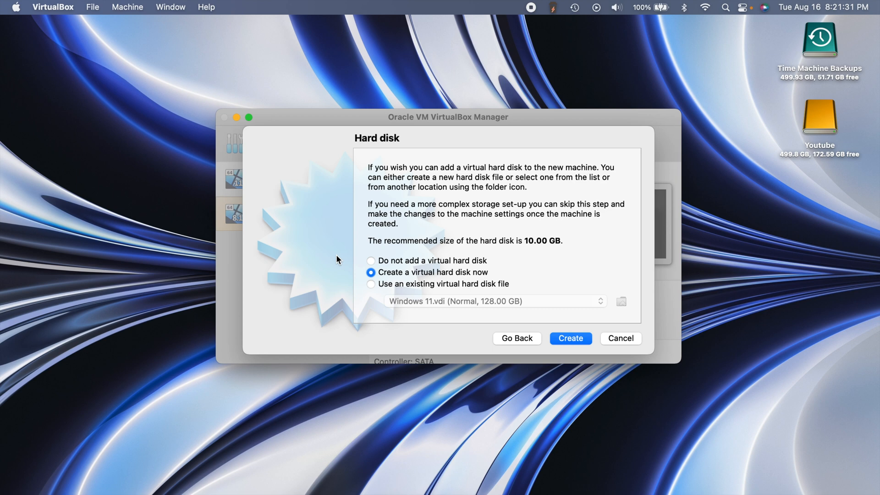
mouse_move(387, 273)
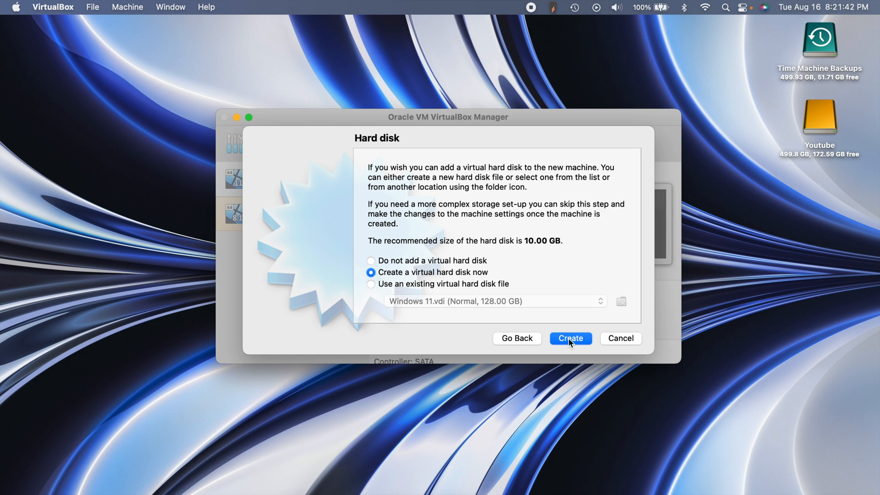
Create a new virtual hard disk, keeping VDI as the disk file type.
left_click(569, 338)
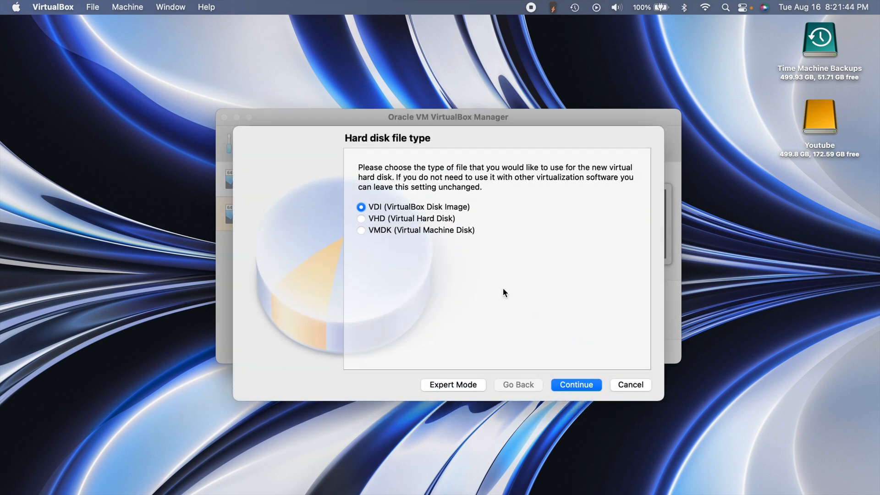
mouse_move(532, 324)
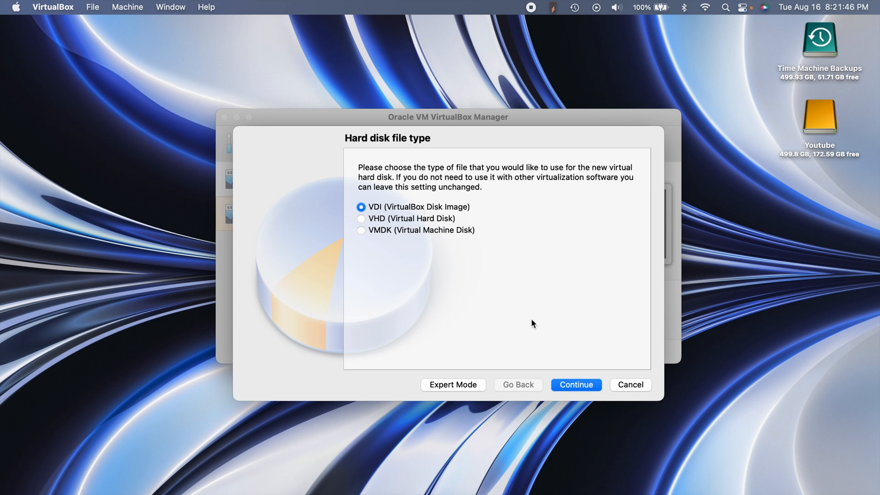
left_click(576, 384)
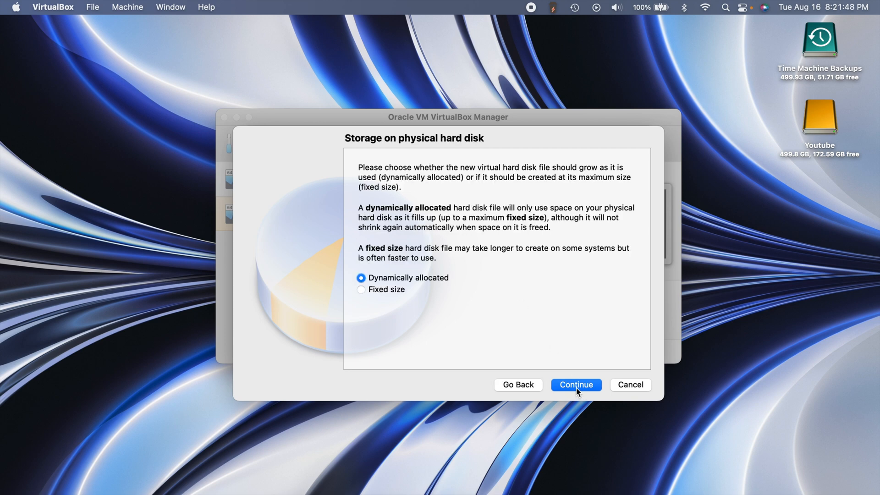
mouse_move(432, 287)
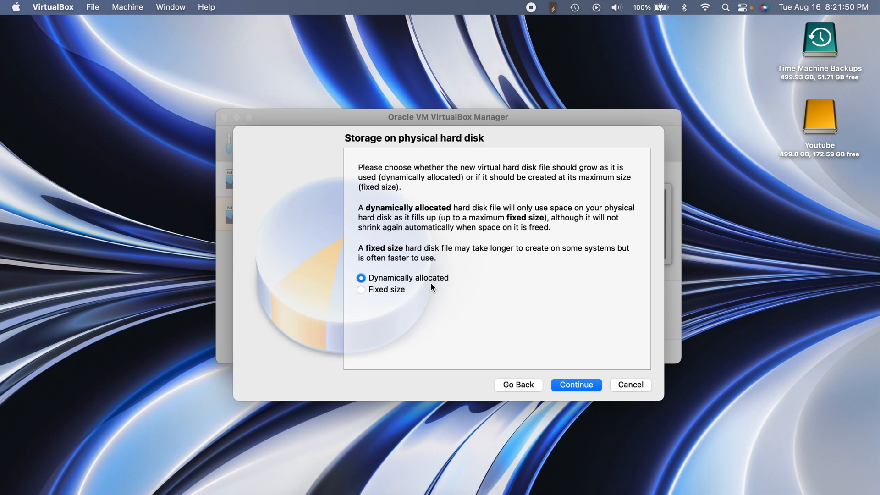
mouse_move(409, 333)
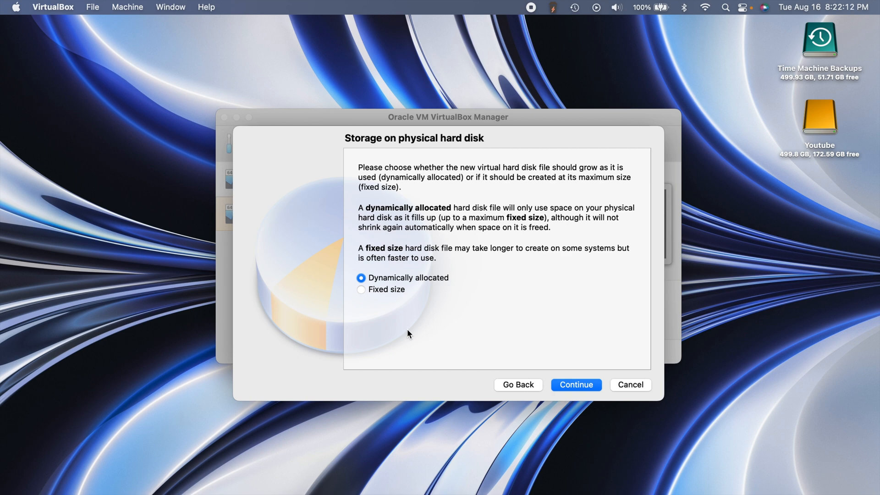
Keep dynamically allocated storage and set the disk size to 64 GB.
left_click(575, 384)
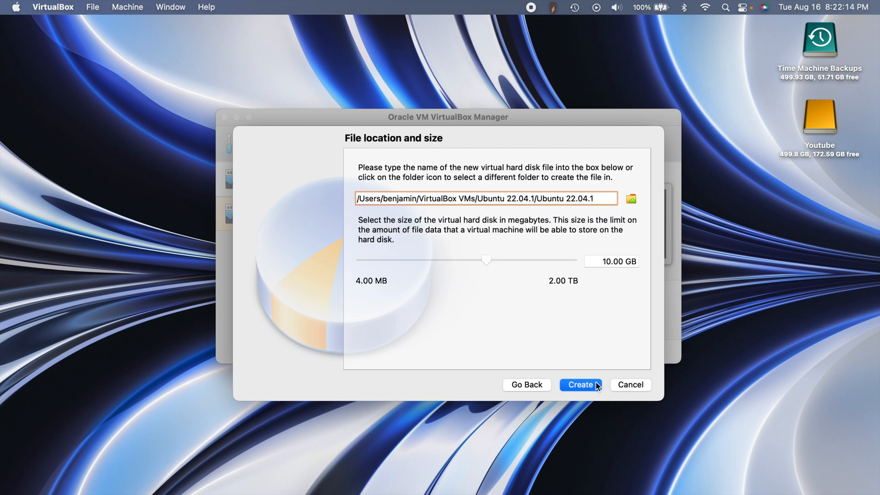
mouse_move(562, 328)
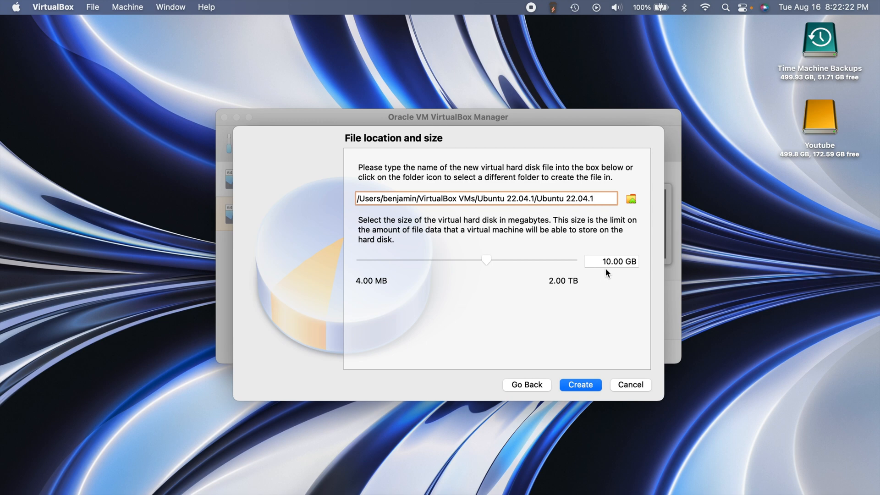
left_click(612, 261)
type("64")
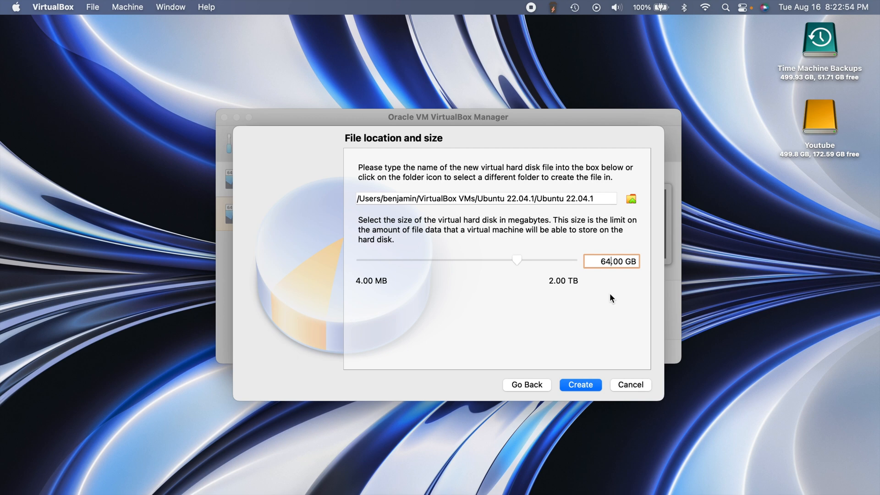
mouse_move(584, 290)
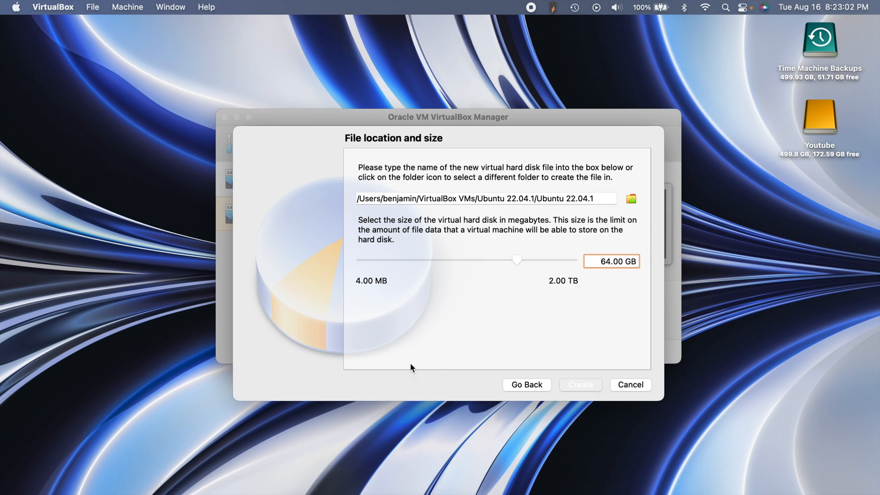
Create the disk to finish the Ubuntu 22.04.1 VM, listed powered off with 4048 MB memory.
left_click(581, 384)
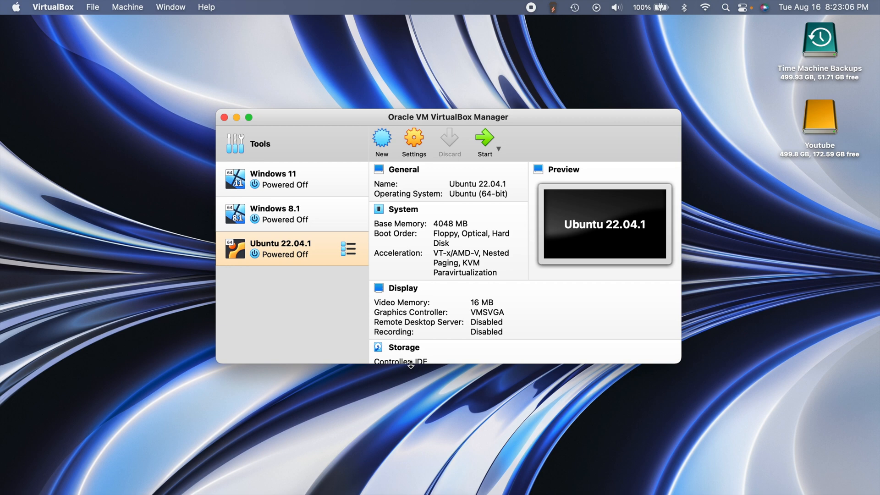
mouse_move(301, 328)
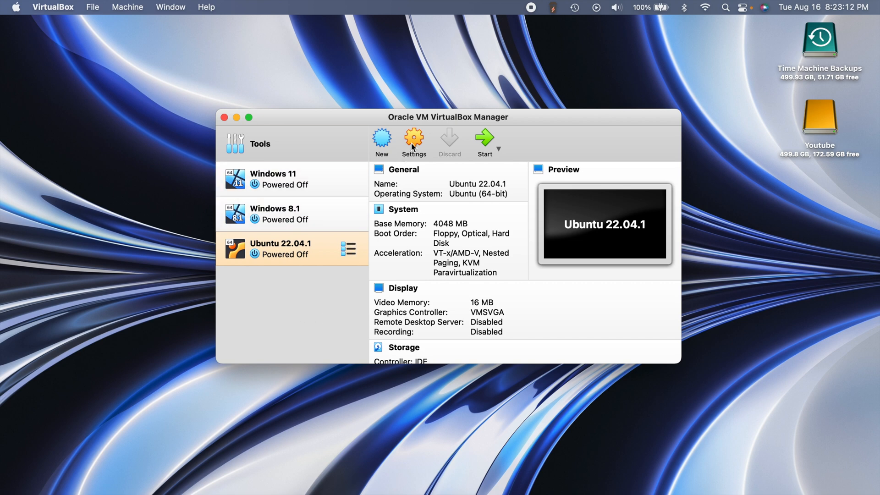
mouse_move(479, 279)
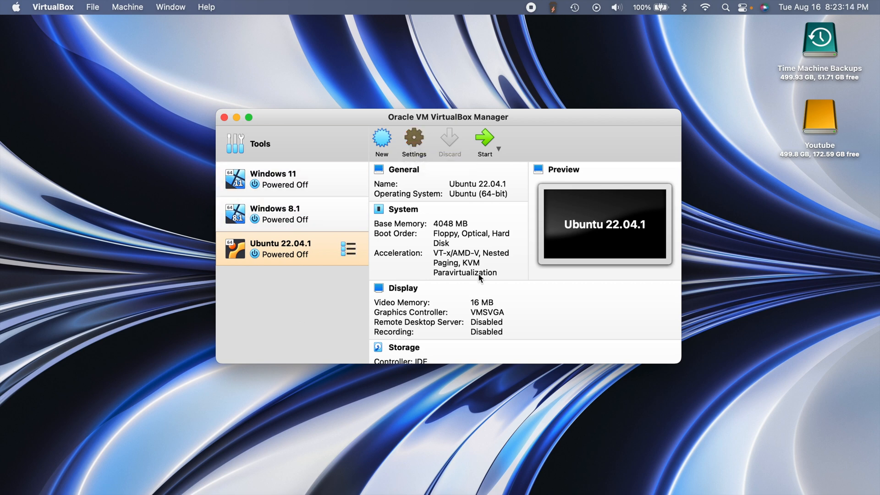
Remove Floppy from the boot order and leave the processor count at 1 after trying 2.
left_click(413, 138)
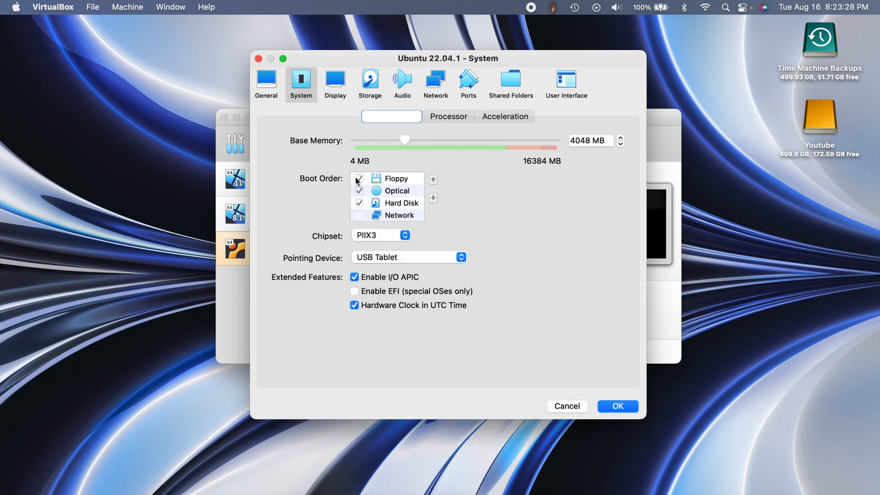
left_click(358, 178)
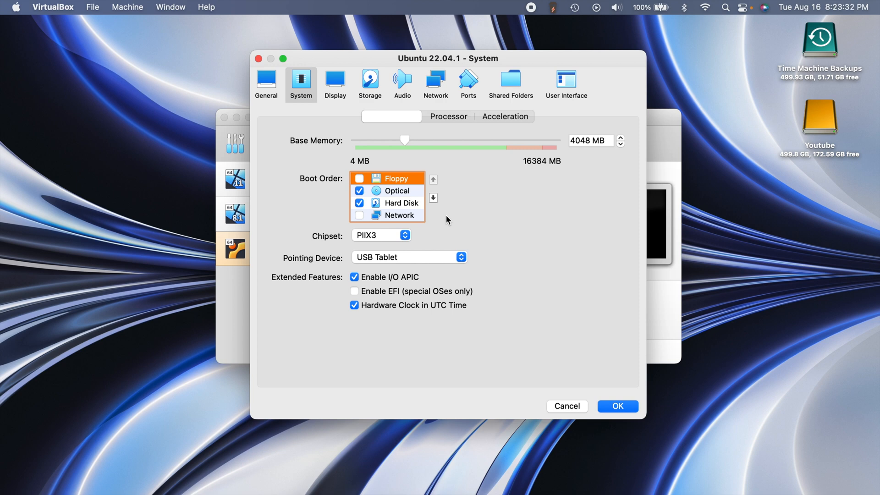
left_click(448, 116)
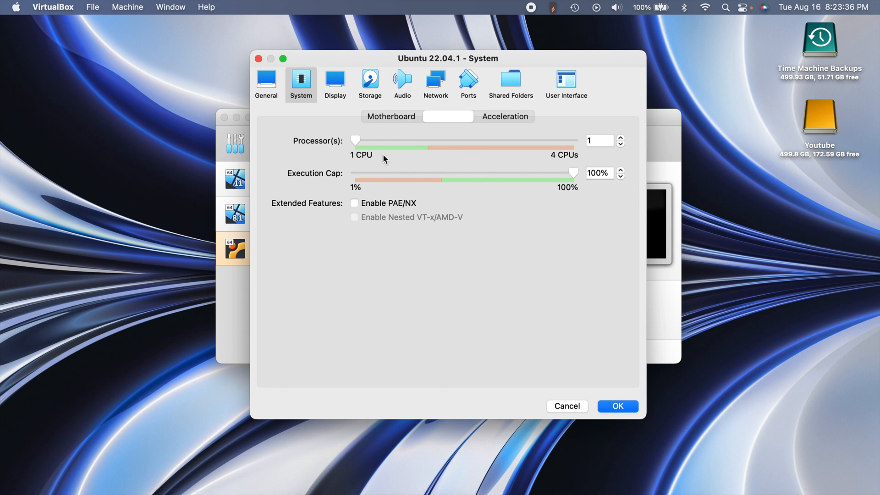
left_click_drag(356, 141, 428, 141)
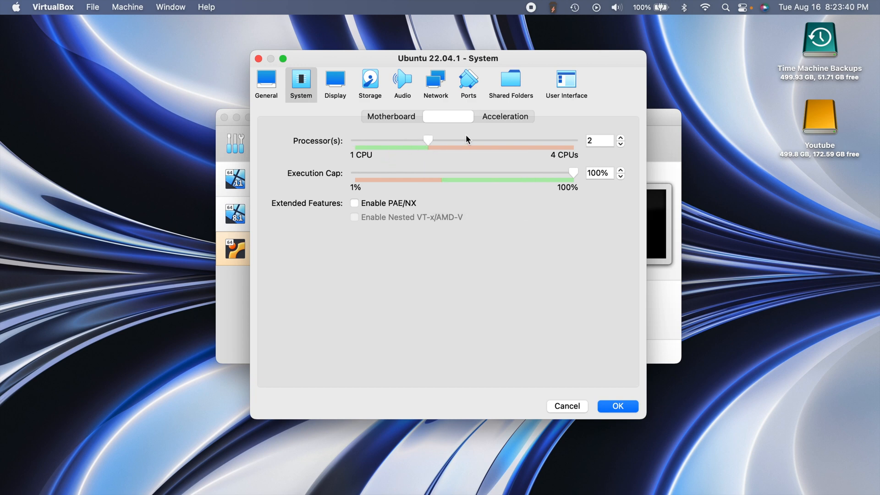
mouse_move(356, 147)
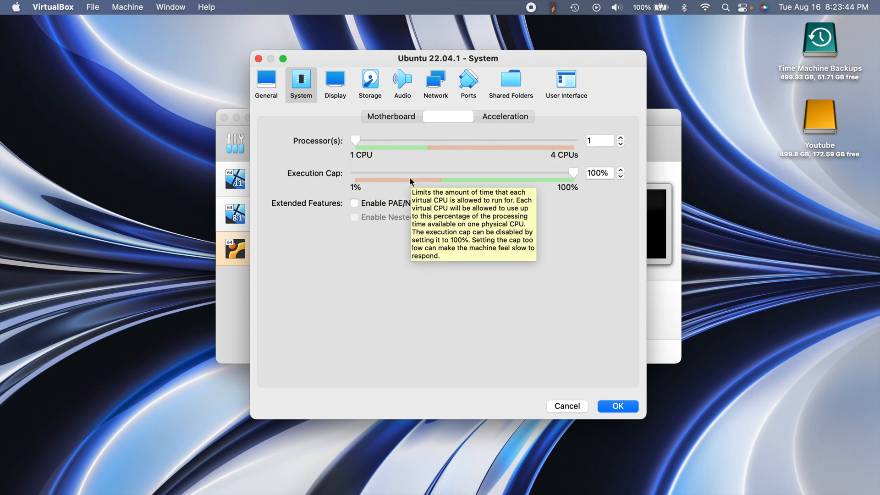
mouse_move(424, 171)
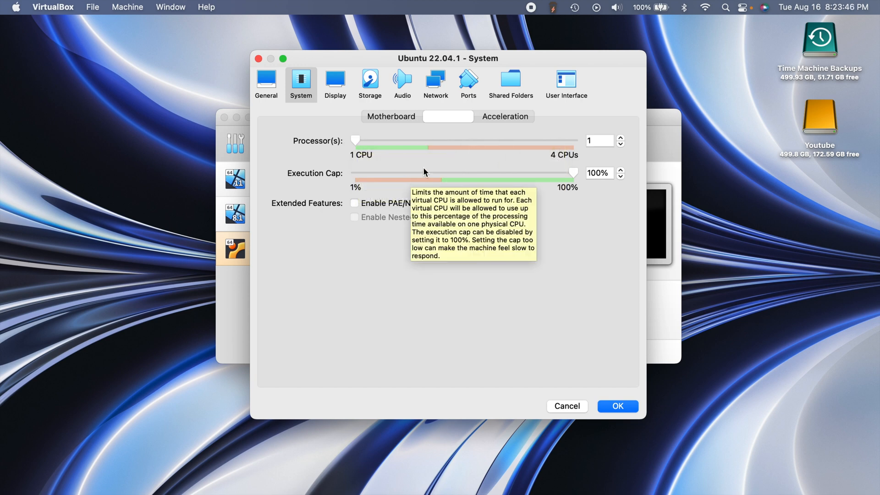
mouse_move(392, 153)
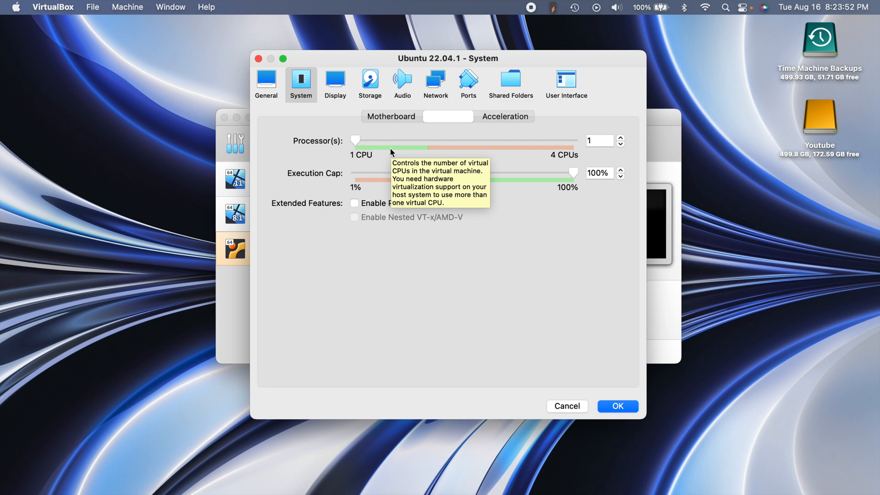
mouse_move(411, 155)
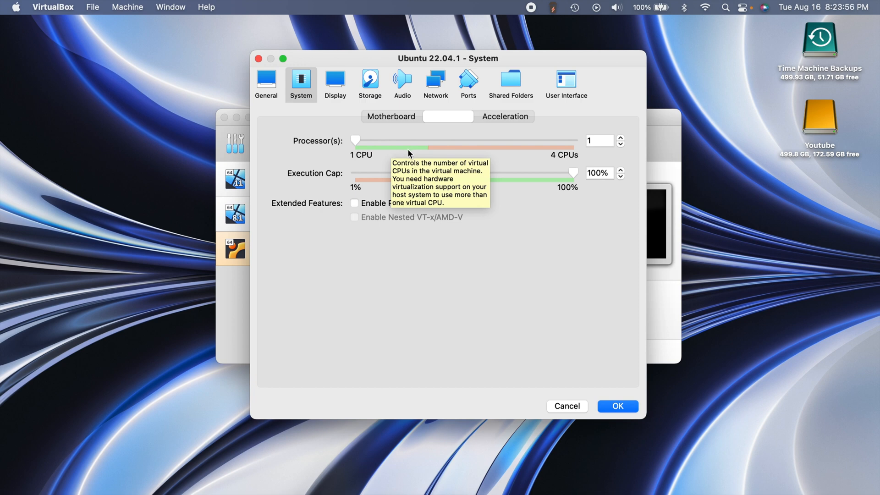
left_click_drag(356, 140, 427, 140)
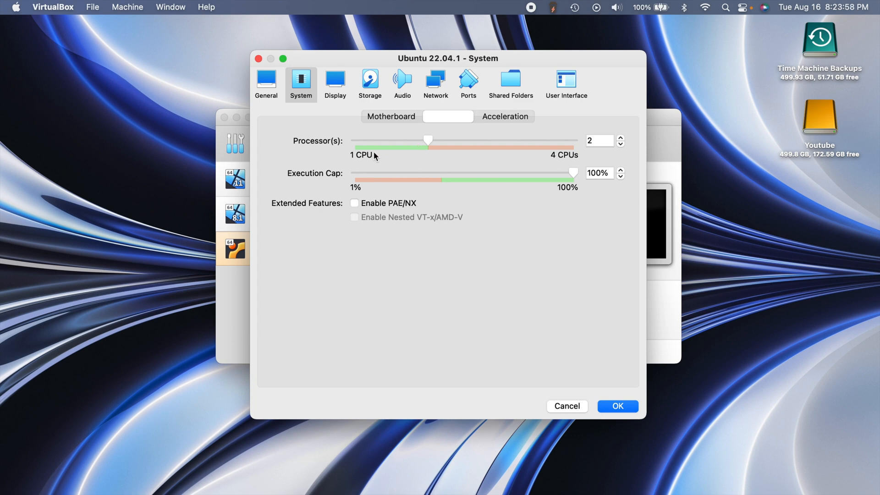
left_click_drag(426, 142, 356, 141)
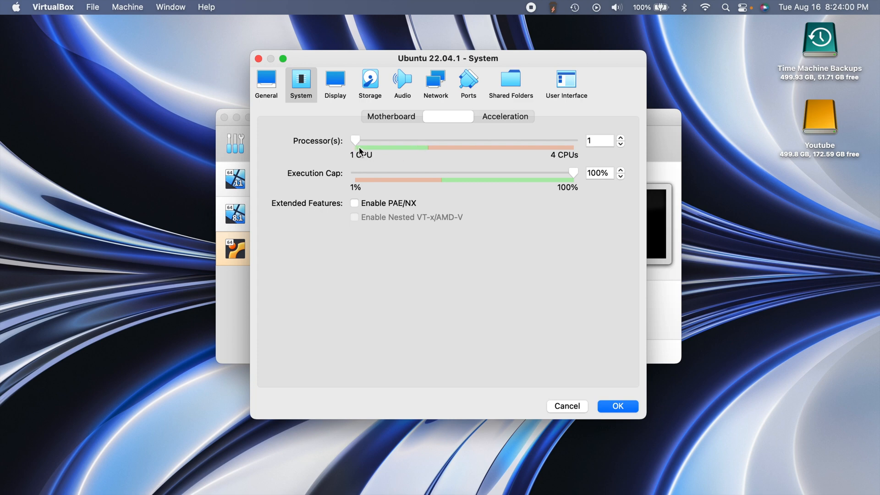
left_click(504, 116)
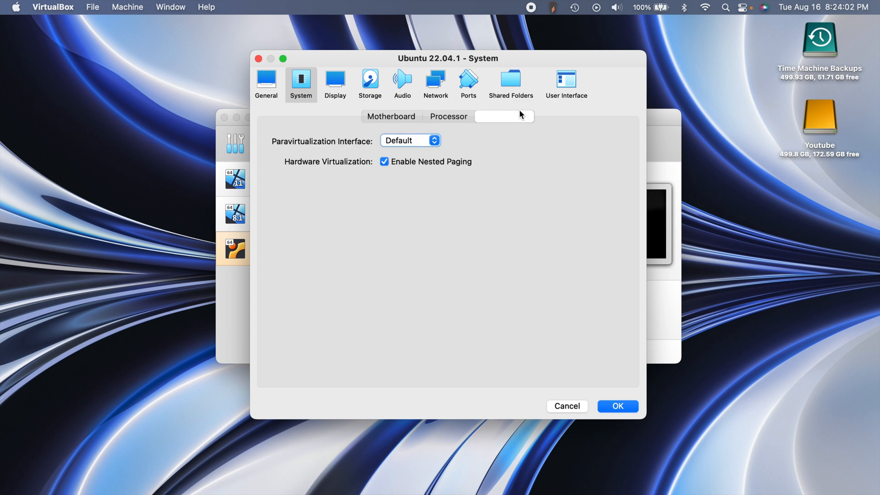
Raise the Display video memory from 16 MB to the maximum 128 MB.
left_click(335, 84)
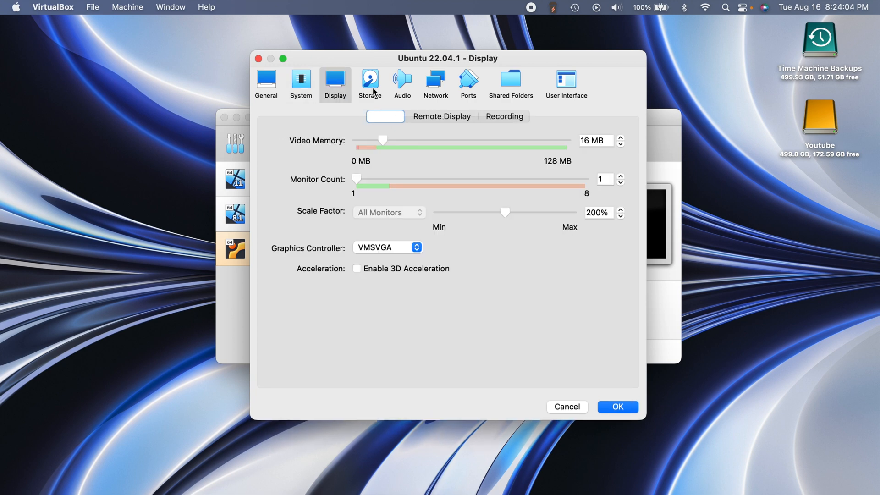
mouse_move(382, 136)
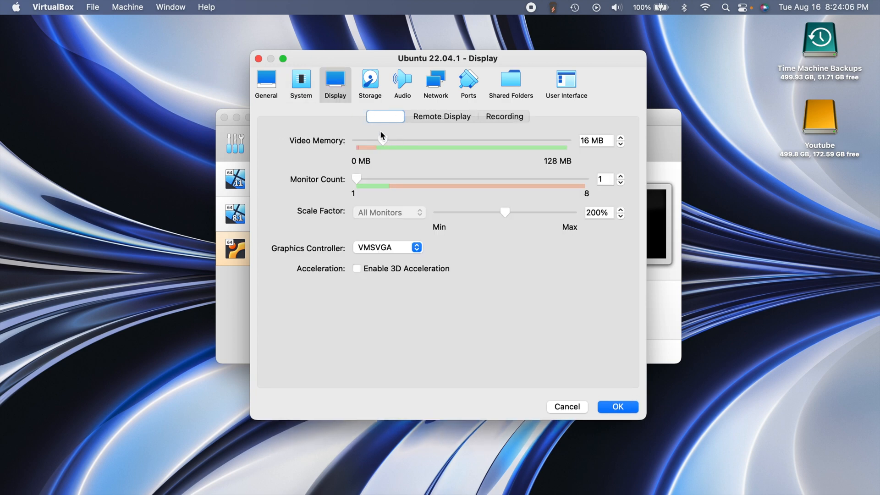
left_click_drag(378, 147, 566, 147)
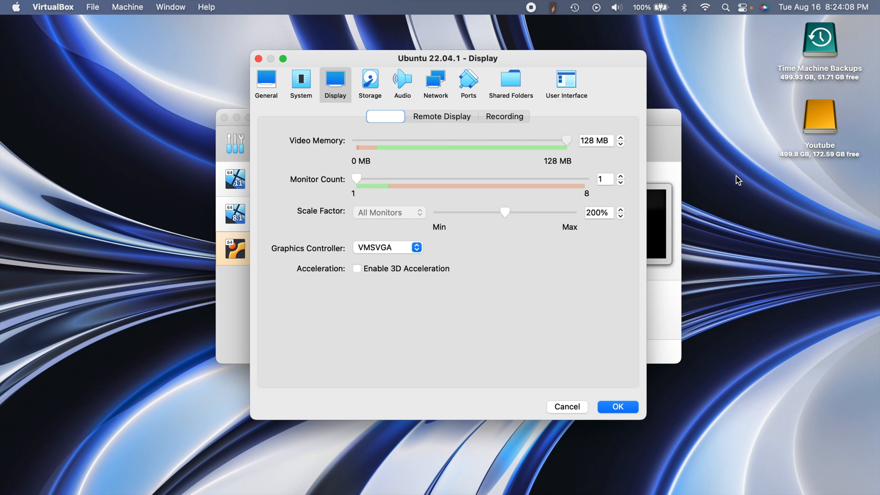
mouse_move(611, 287)
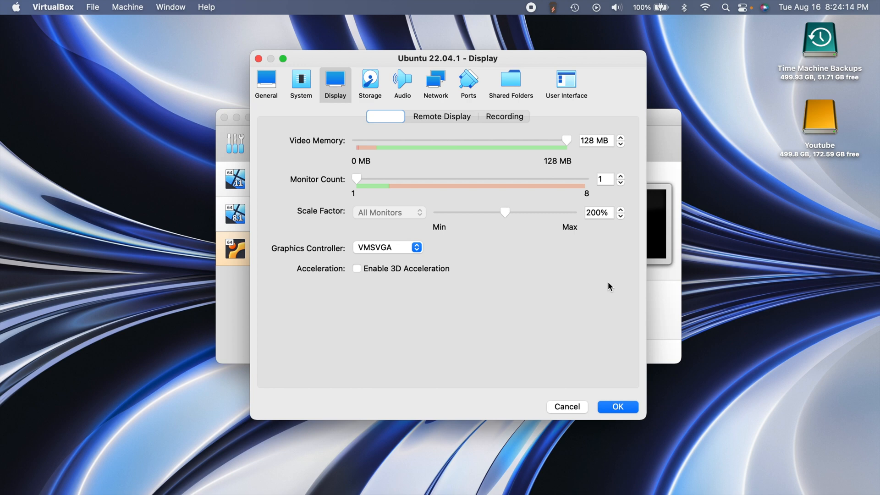
mouse_move(446, 289)
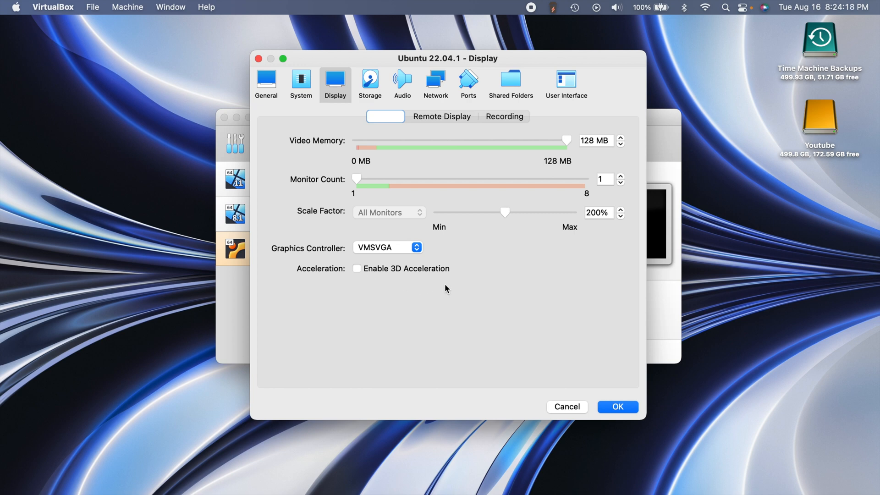
mouse_move(409, 283)
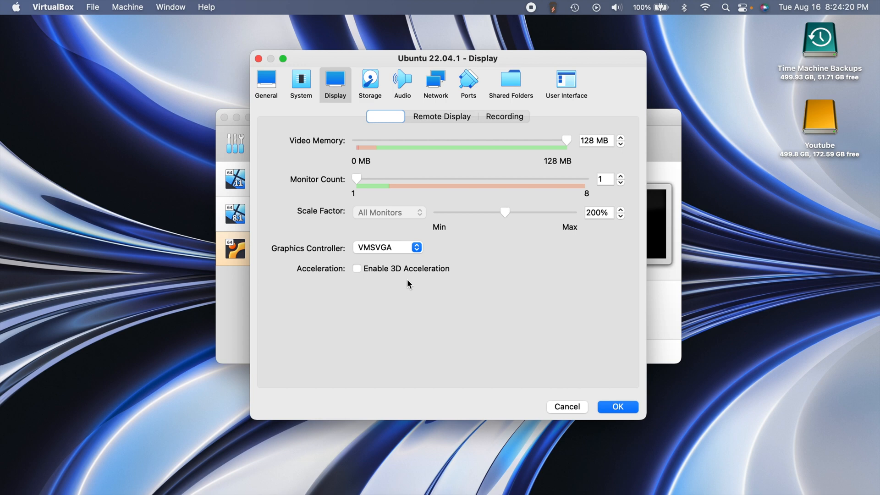
mouse_move(423, 114)
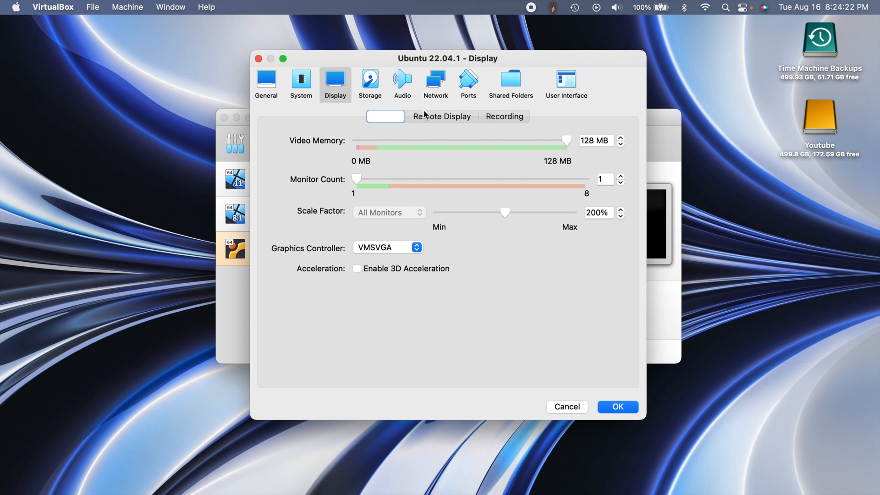
Review the Storage, Audio, Network, User Interface and General pages, then confirm the settings with OK.
left_click(369, 84)
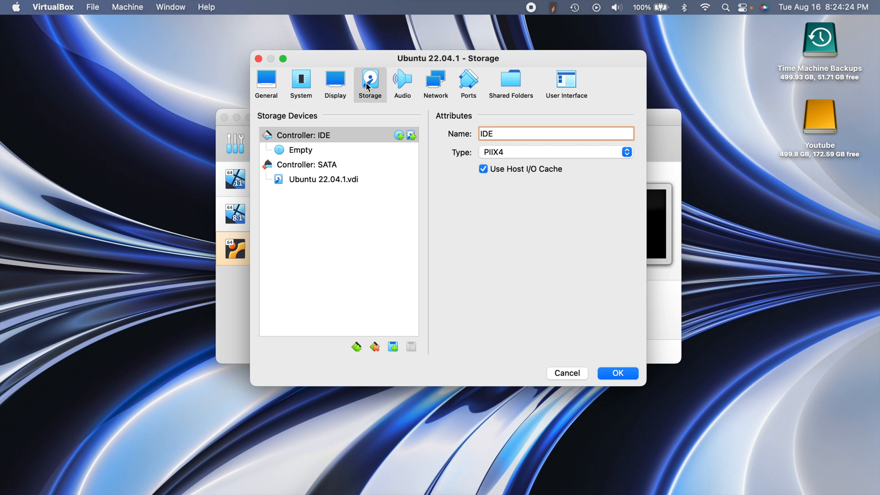
left_click(402, 84)
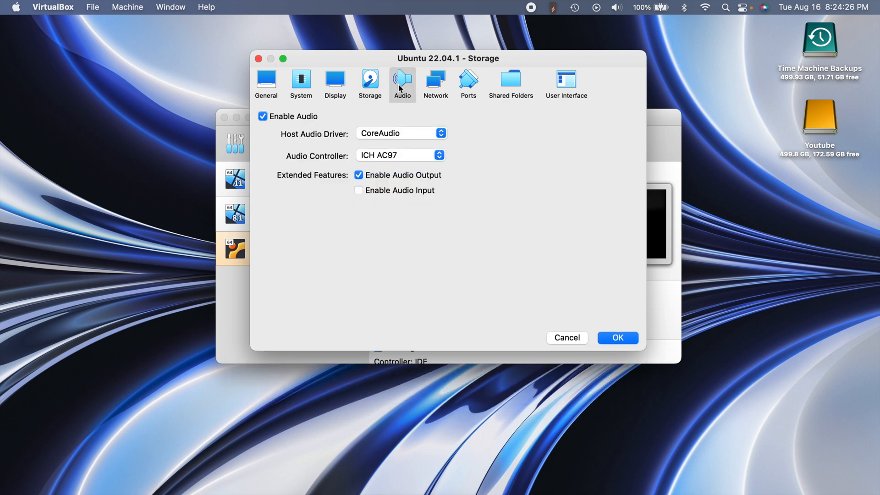
left_click(436, 83)
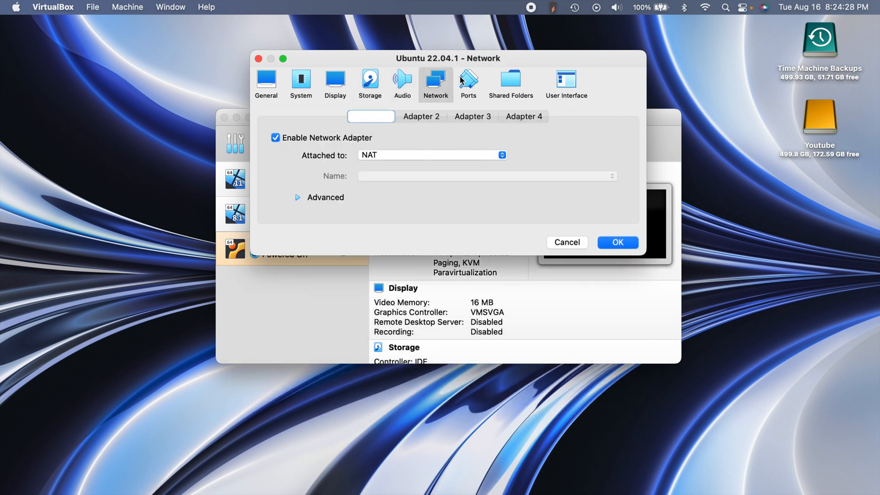
left_click(567, 84)
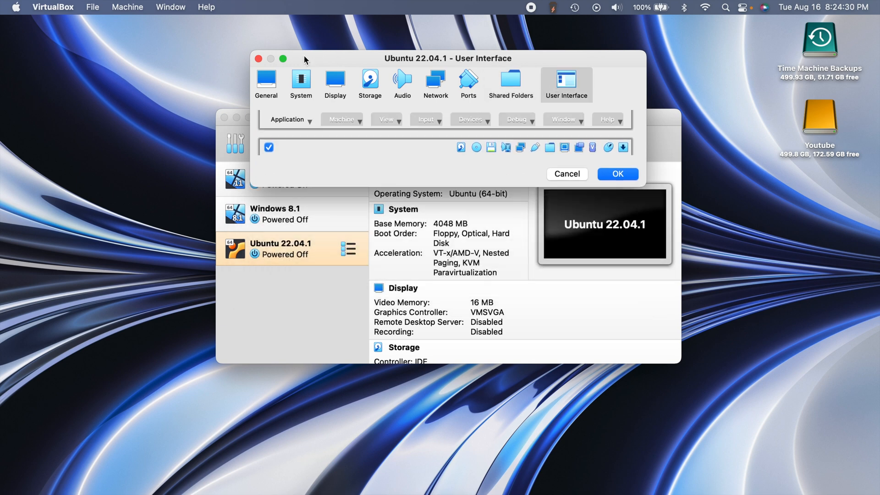
left_click(616, 174)
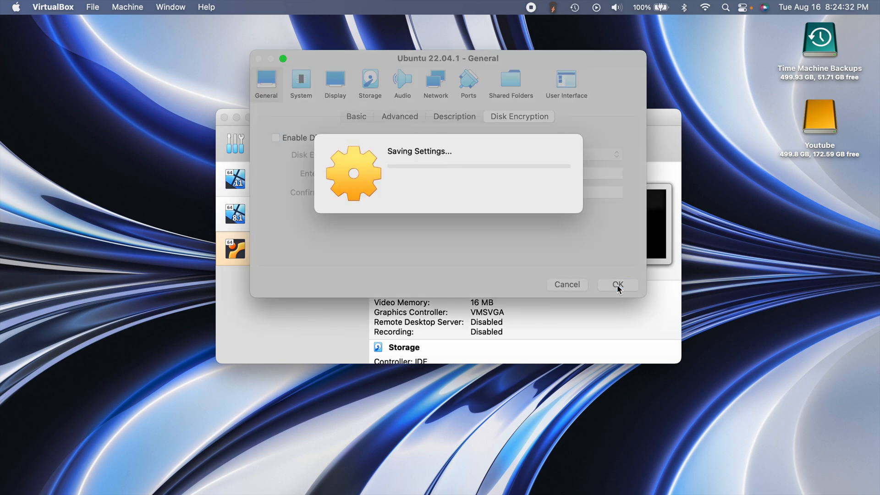
left_click(617, 285)
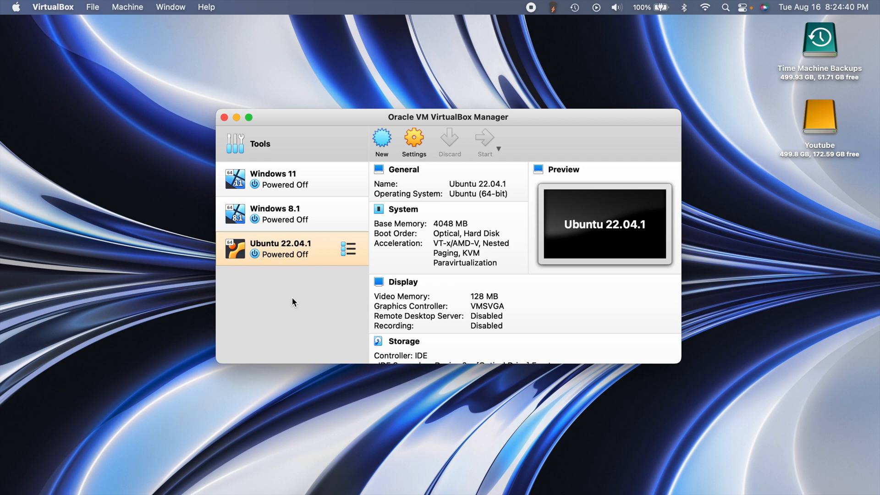
Start the VM and add ubuntu-22.04.1-desktop-amd64.iso to the boot media list.
left_click(484, 140)
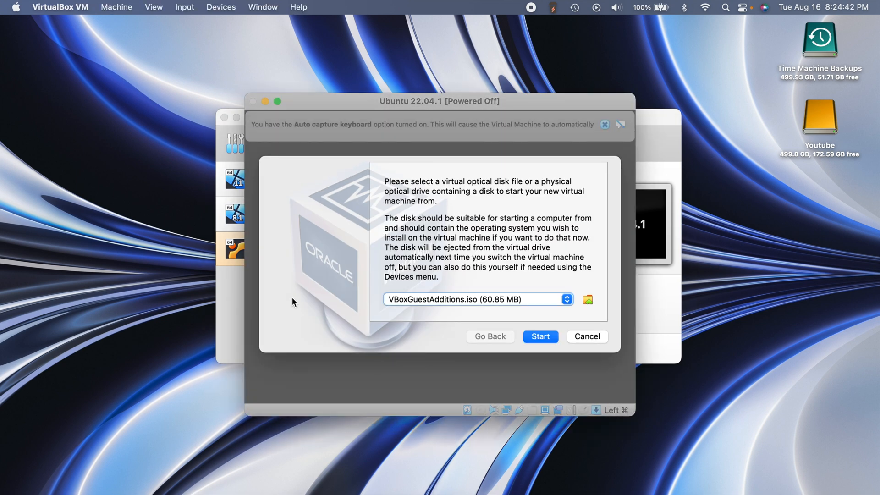
mouse_move(519, 336)
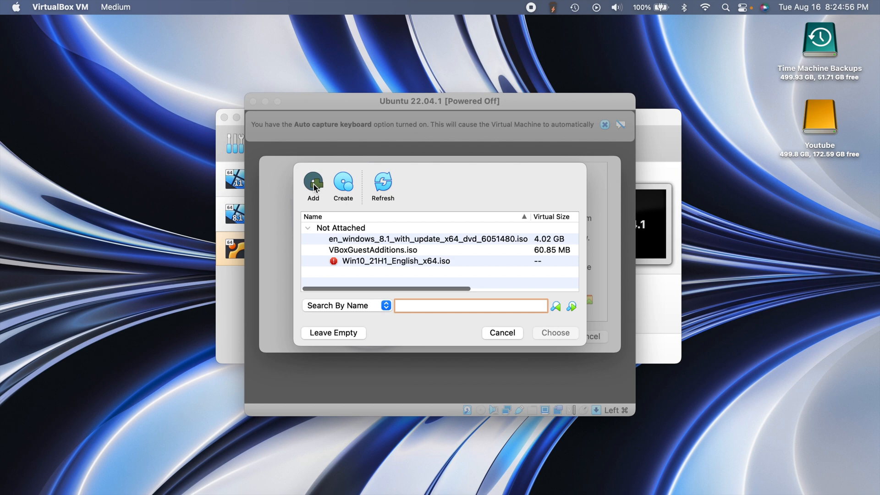
left_click(314, 182)
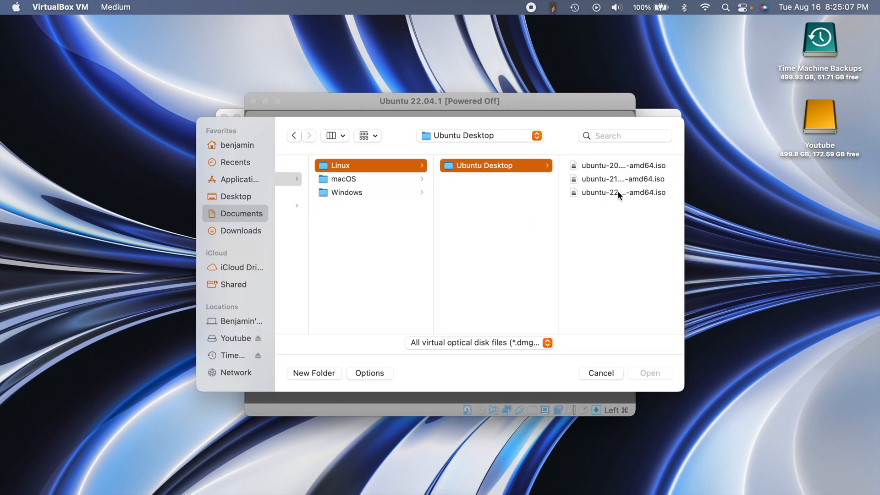
left_click(621, 191)
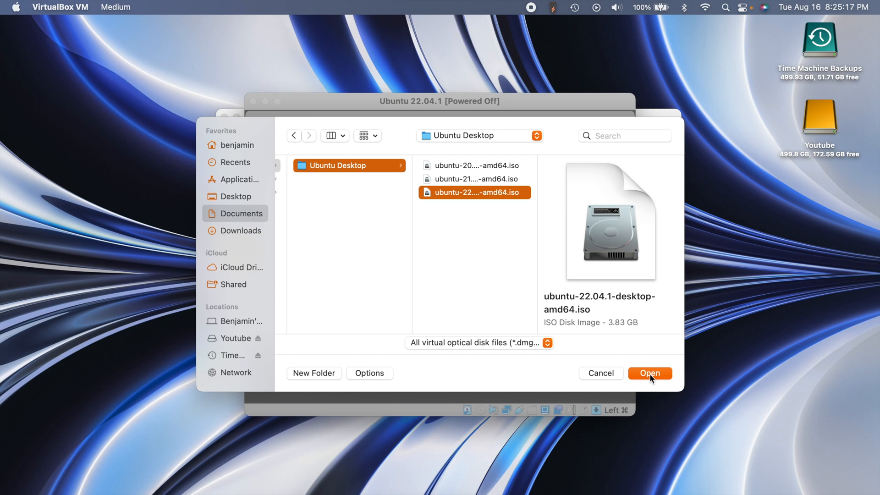
left_click(649, 373)
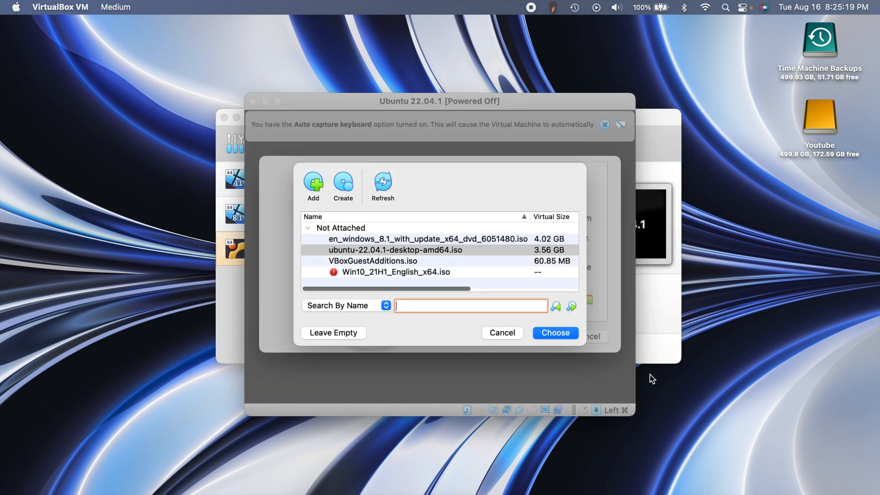
Choose the Ubuntu ISO as the startup disk and boot the VM from it.
left_click(553, 332)
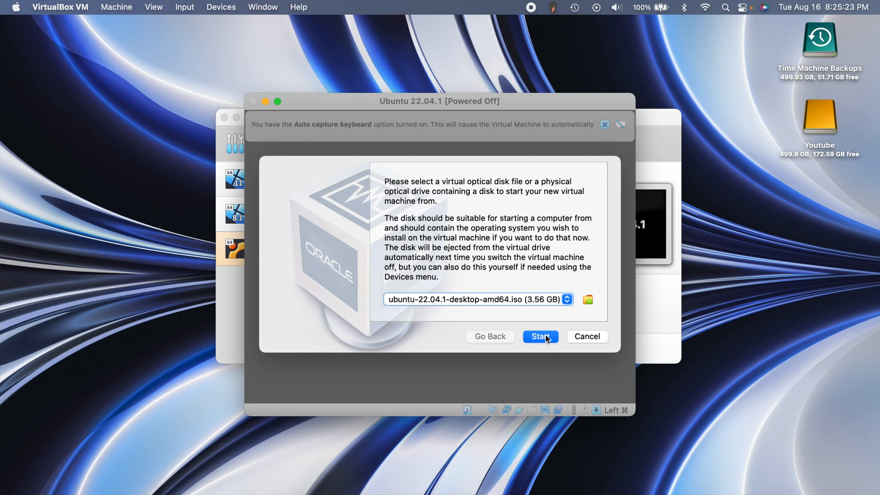
left_click(539, 336)
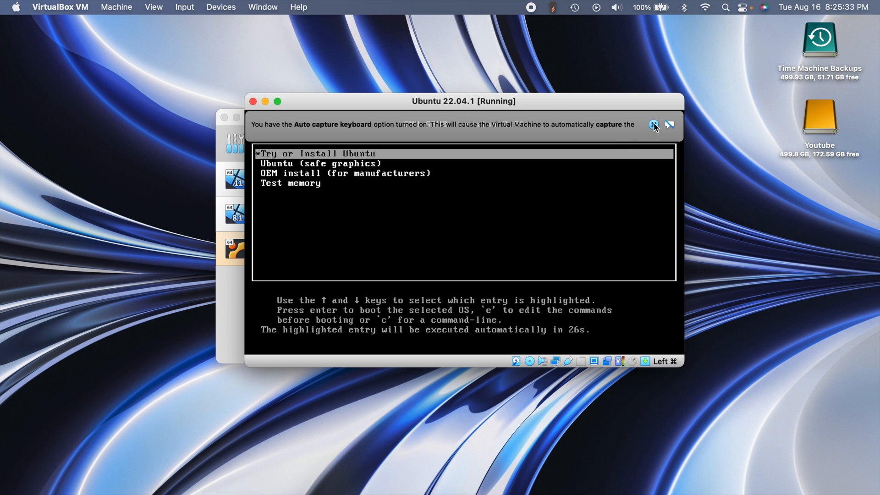
Dismiss the keyboard auto-capture notice while Ubuntu boots to the installer.
left_click(669, 124)
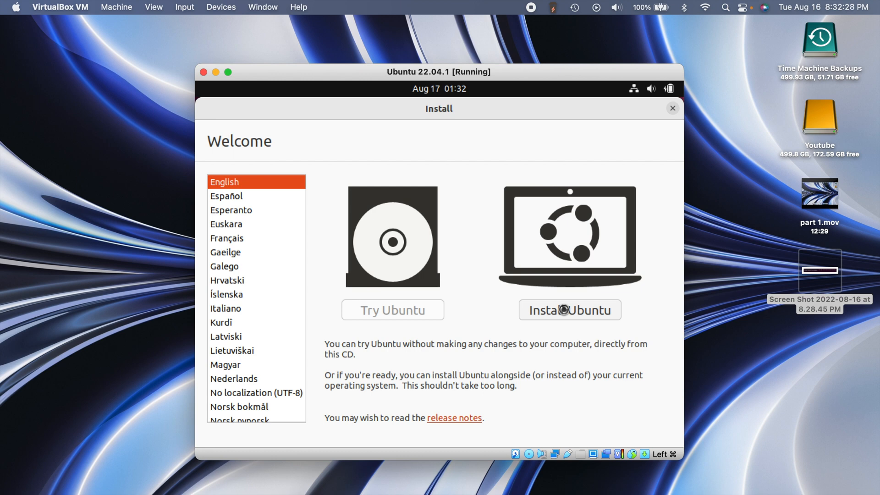
Choose Install Ubuntu and continue with the English (US) keyboard layout.
left_click(569, 310)
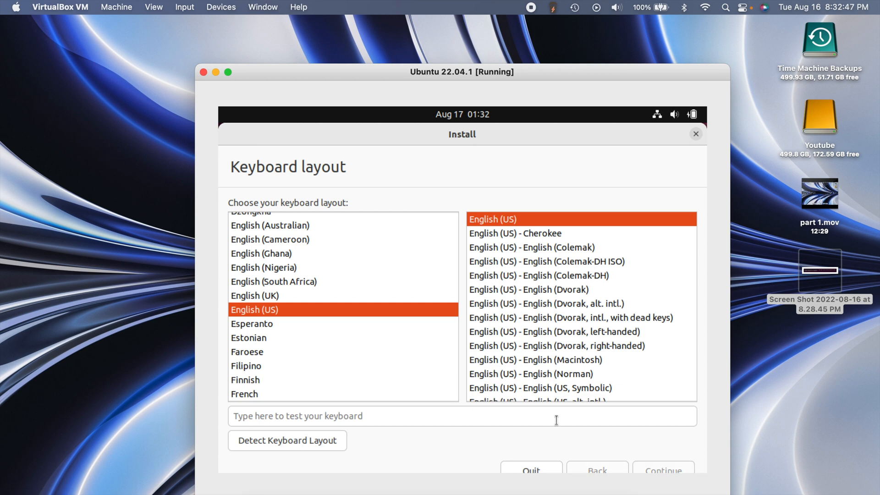
left_click(662, 469)
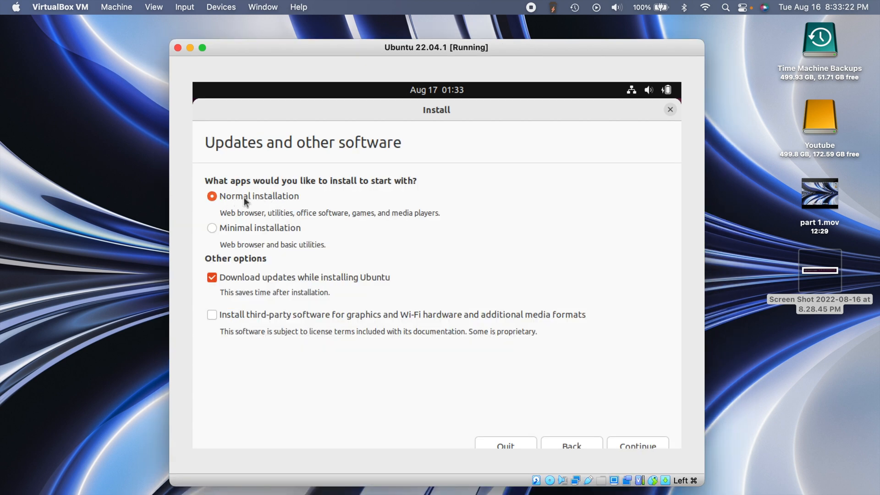
mouse_move(332, 226)
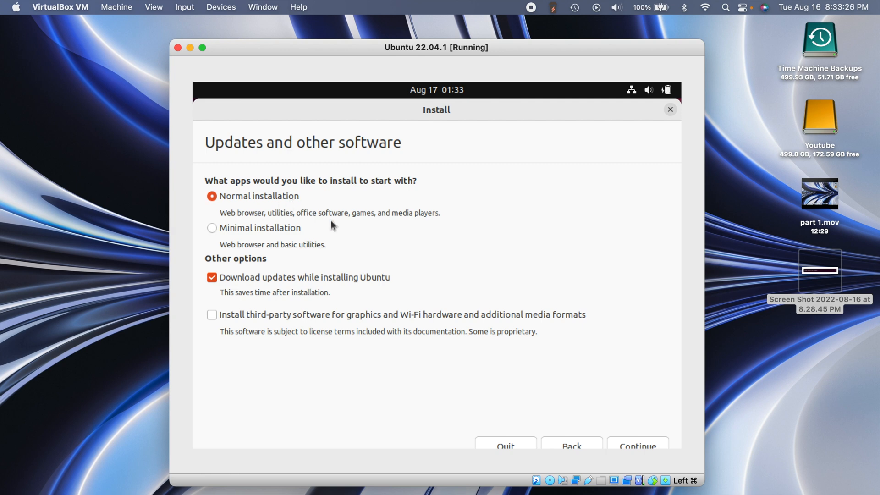
mouse_move(296, 228)
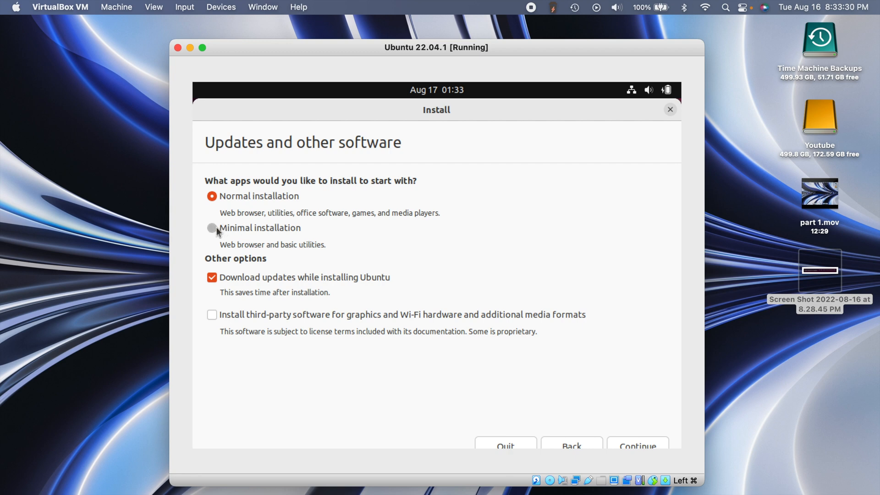
Select Minimal installation with update downloads off and continue to Installation type.
left_click(211, 229)
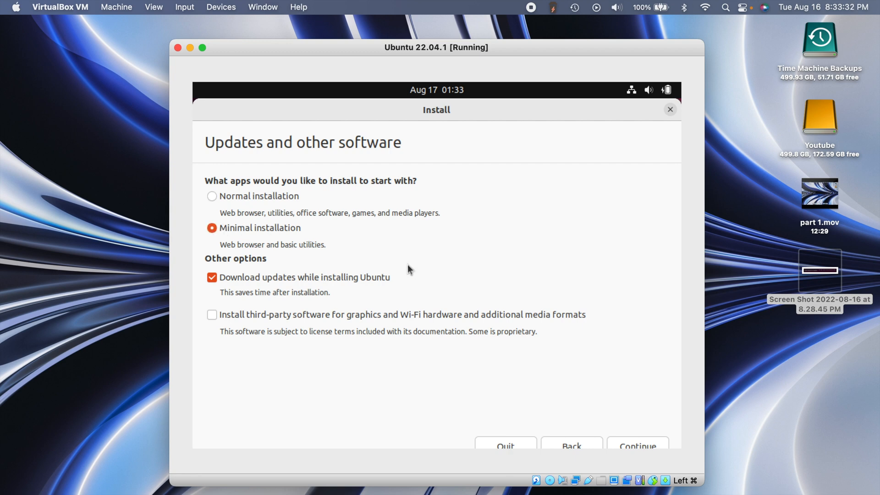
mouse_move(240, 270)
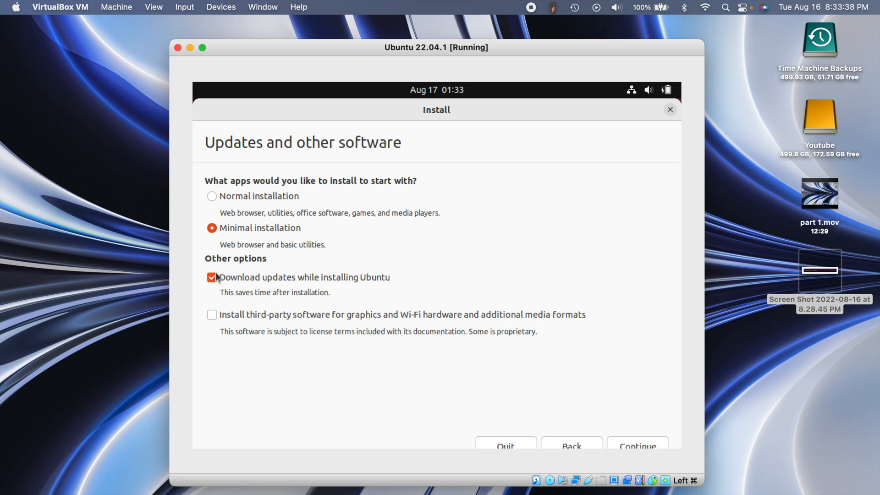
left_click(212, 277)
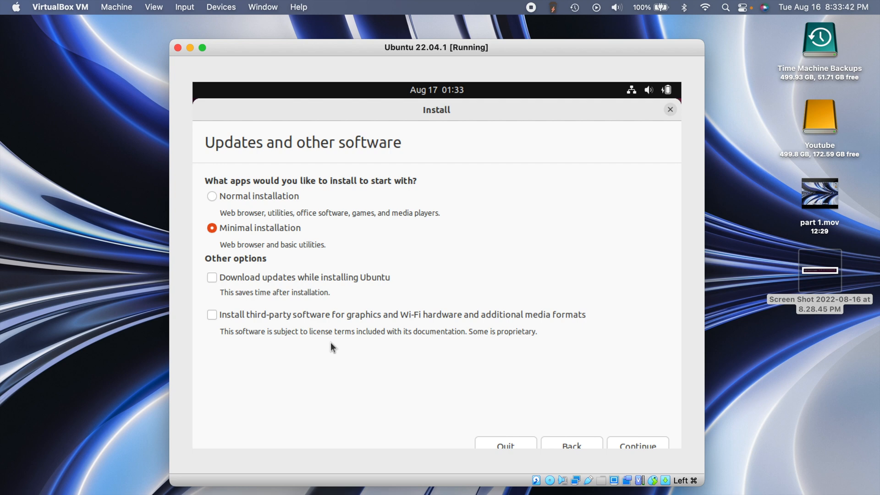
mouse_move(254, 322)
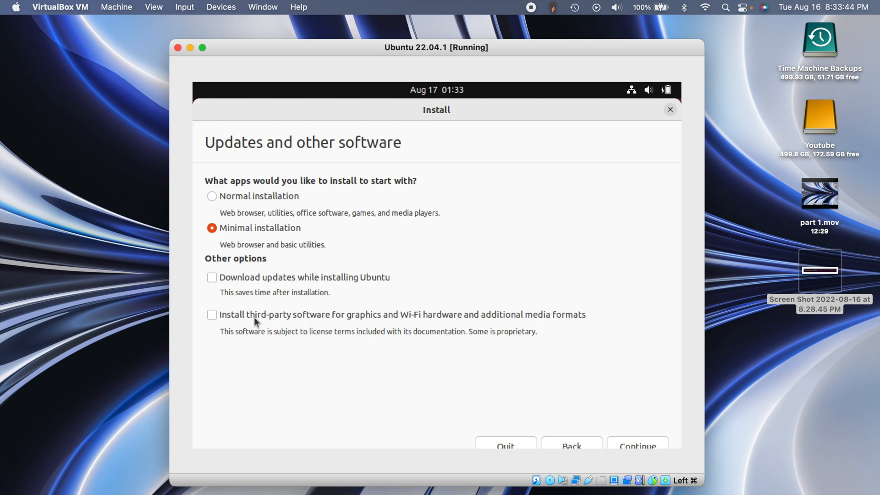
mouse_move(381, 329)
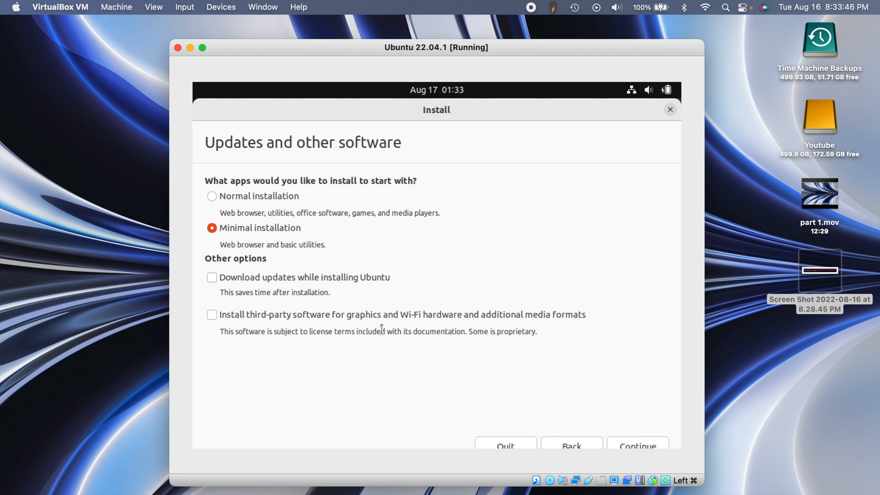
mouse_move(342, 348)
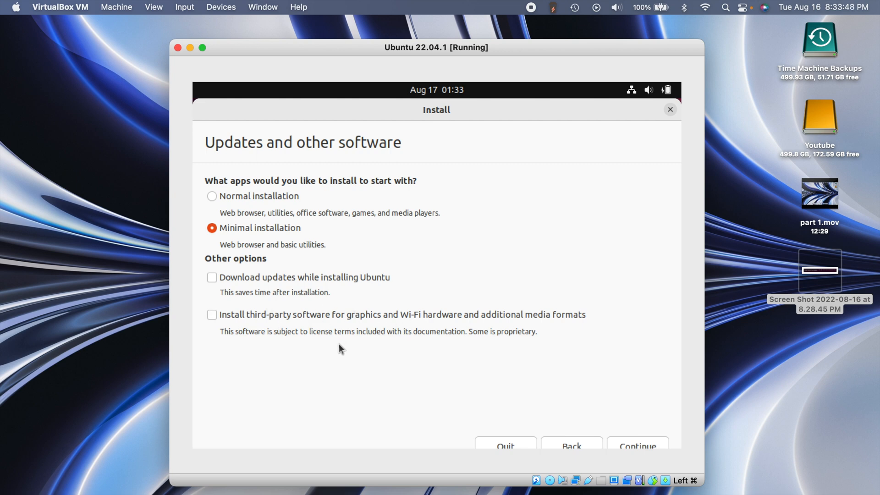
mouse_move(602, 403)
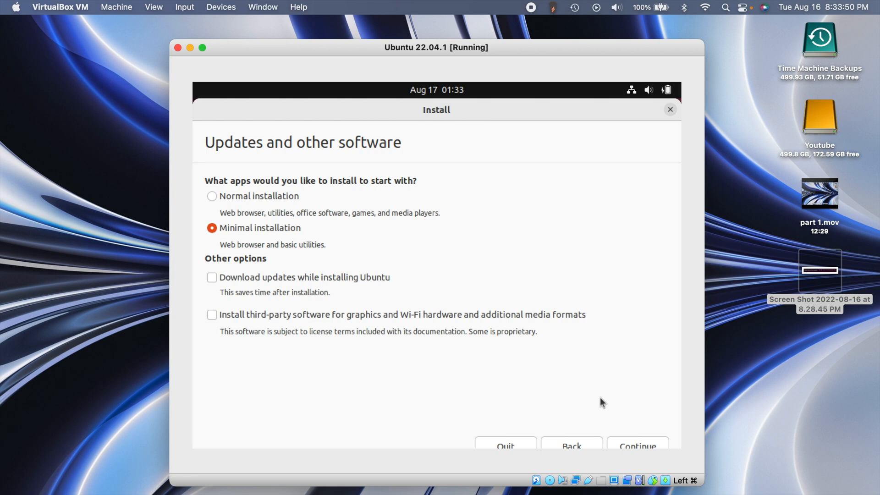
left_click(637, 445)
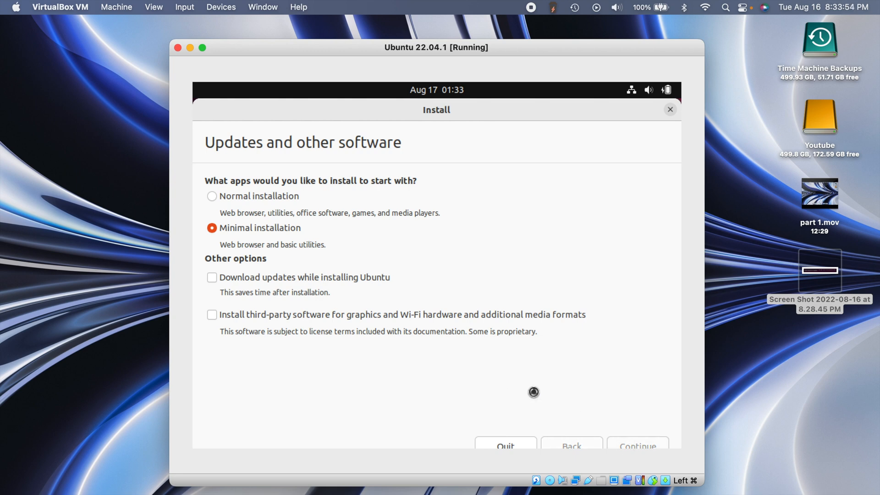
left_click(637, 445)
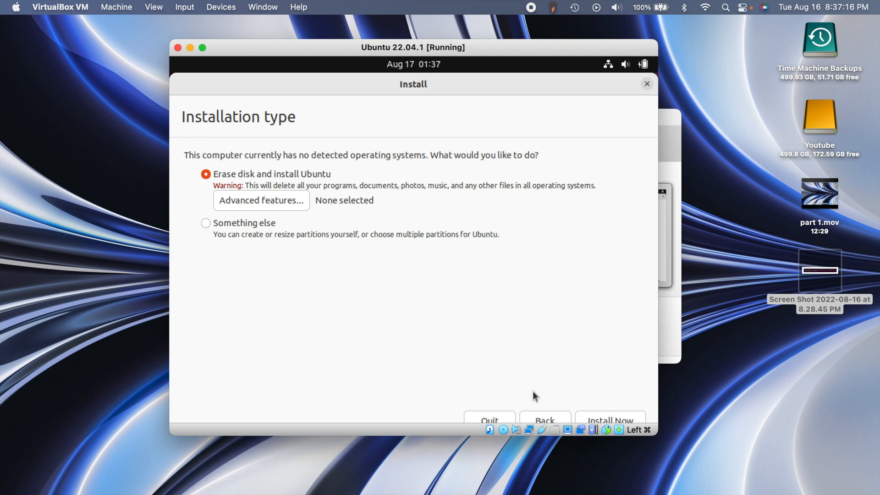
mouse_move(302, 290)
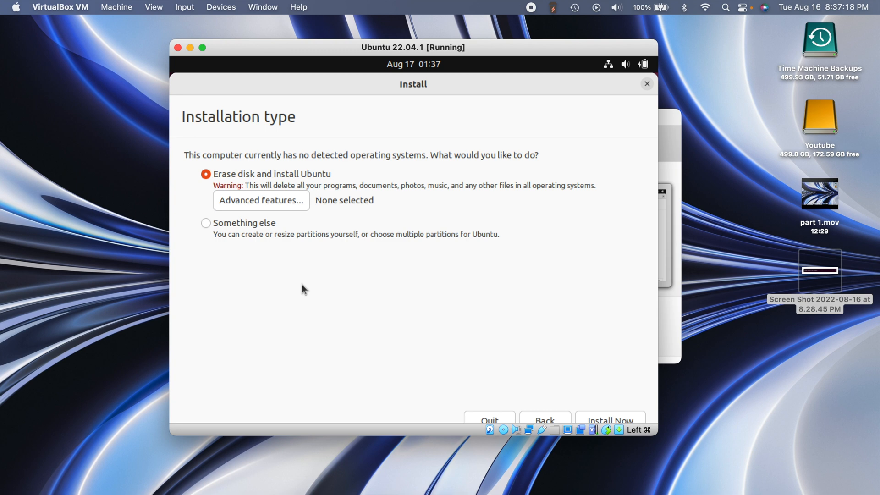
mouse_move(300, 175)
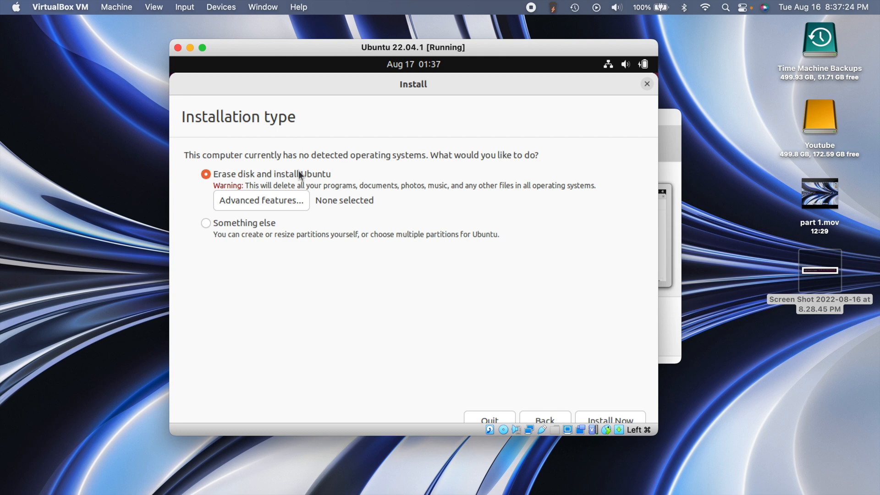
mouse_move(286, 181)
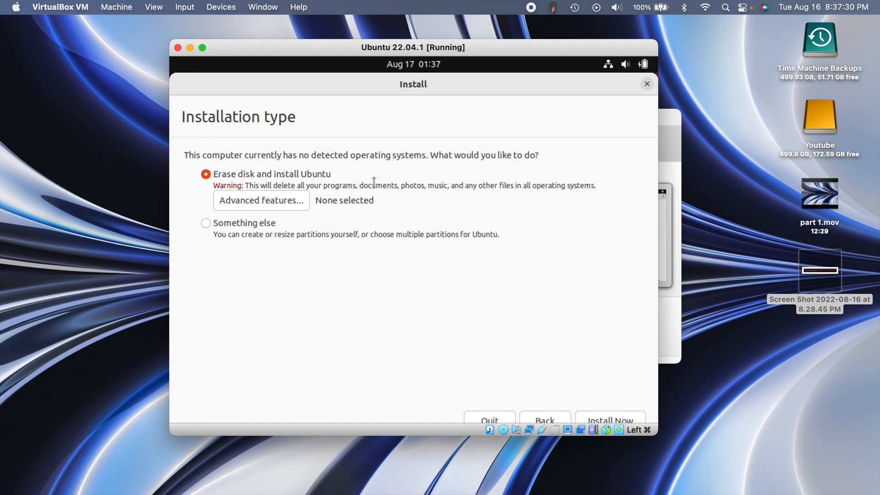
mouse_move(263, 173)
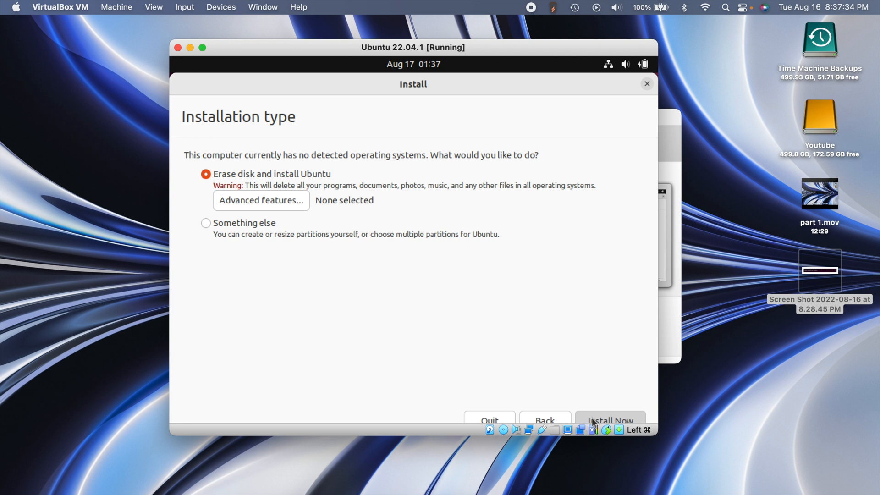
Run Install Now with 'Erase disk and install Ubuntu' and approve writing the partition changes.
left_click(610, 420)
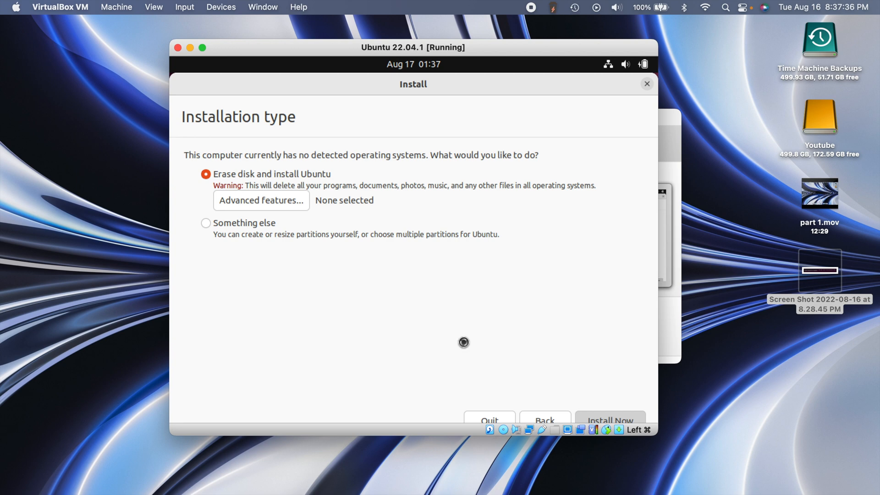
left_click(609, 420)
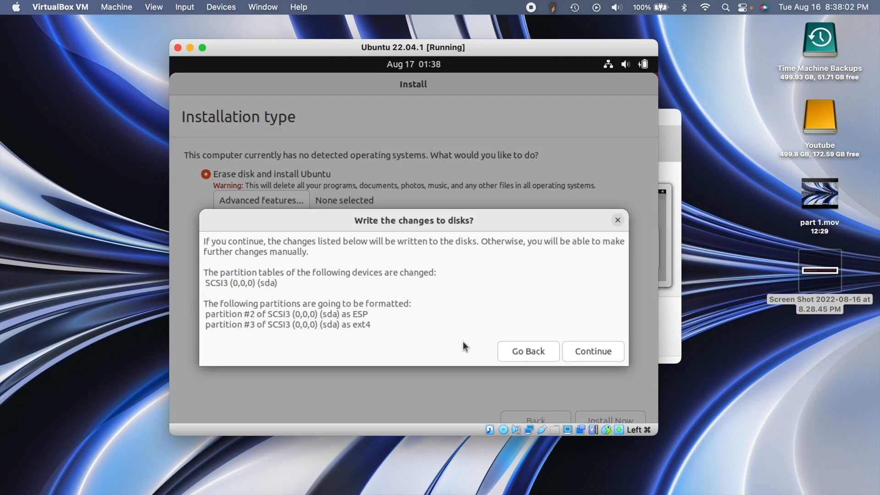
left_click(593, 351)
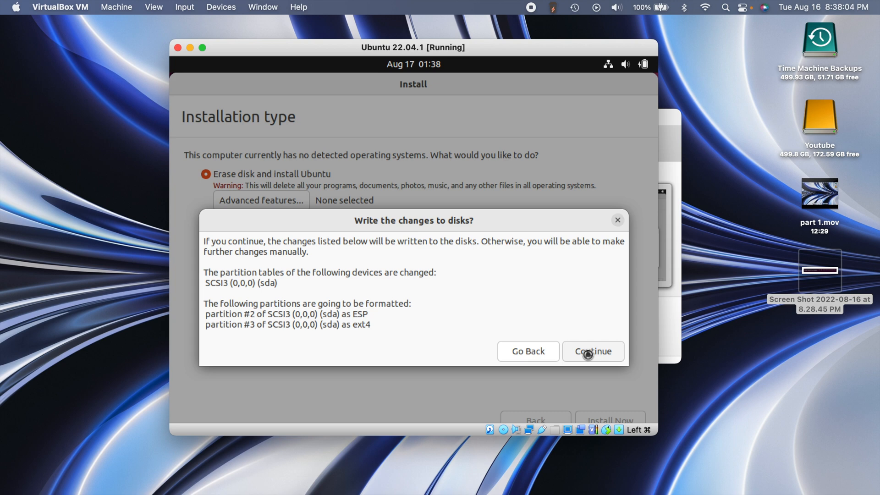
left_click(593, 351)
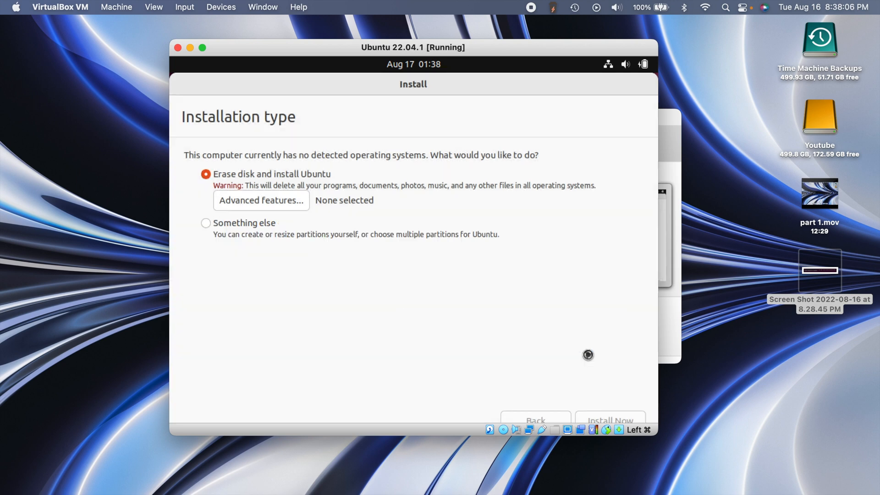
left_click(610, 420)
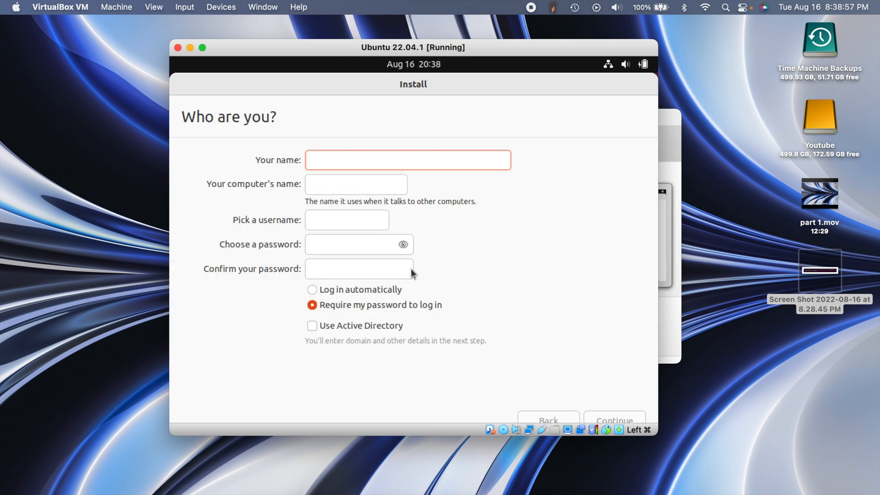
Enter the name 'Ben' and a password, enable Log in automatically, and continue installing.
type("B")
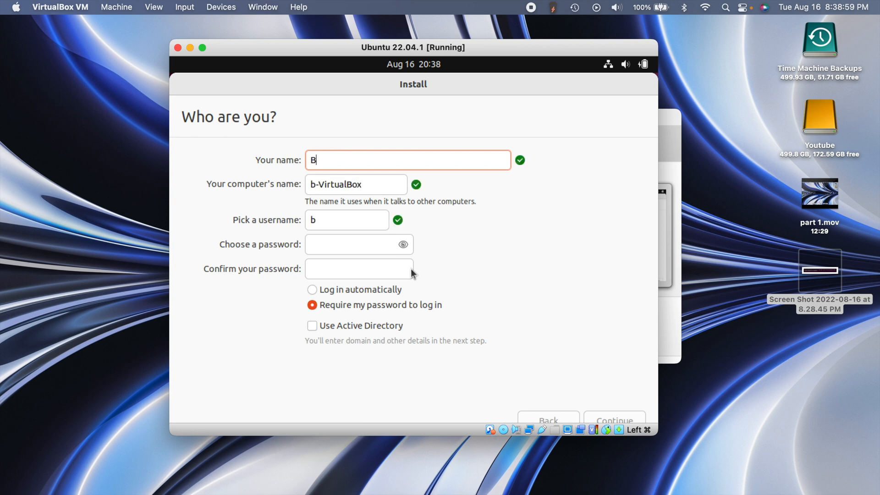
type("enjamin")
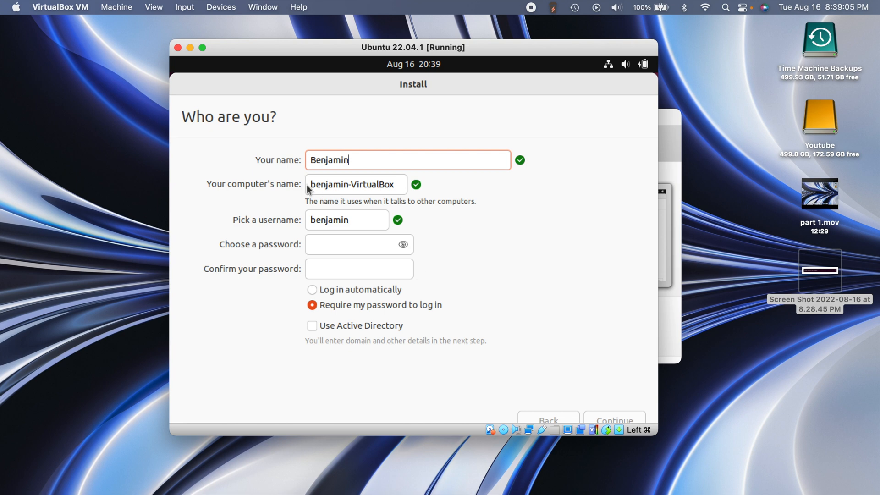
mouse_move(299, 201)
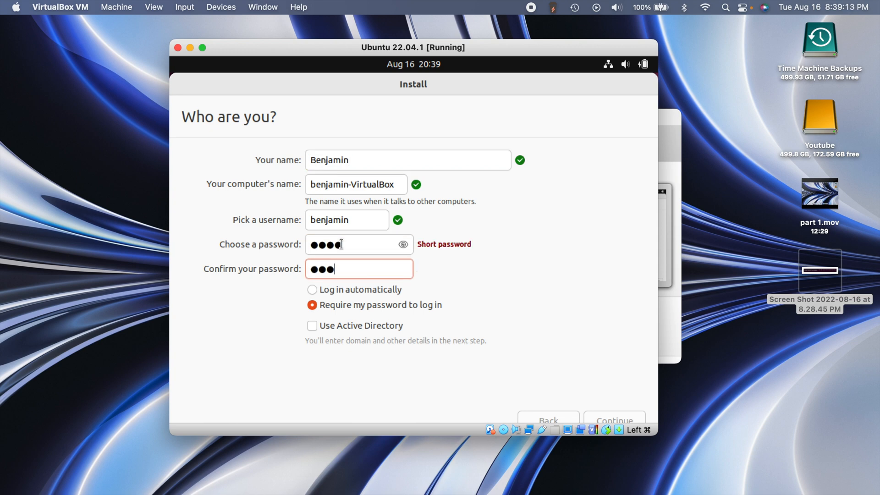
type("•")
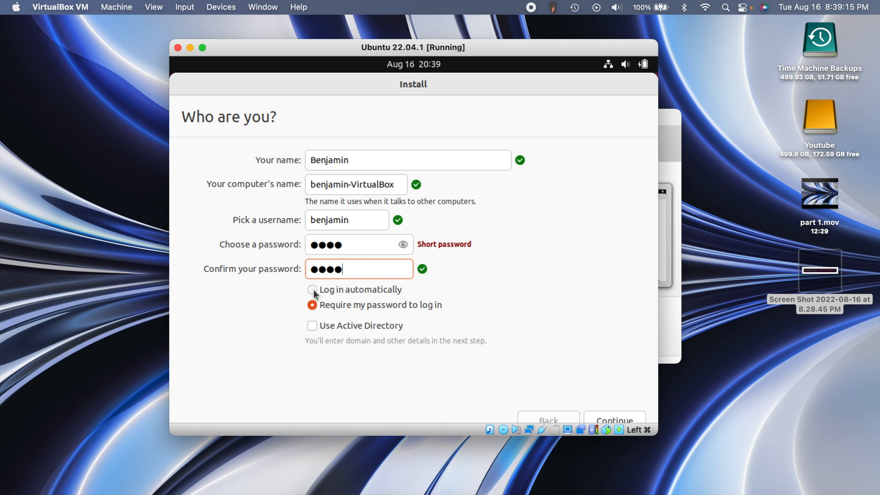
left_click(313, 289)
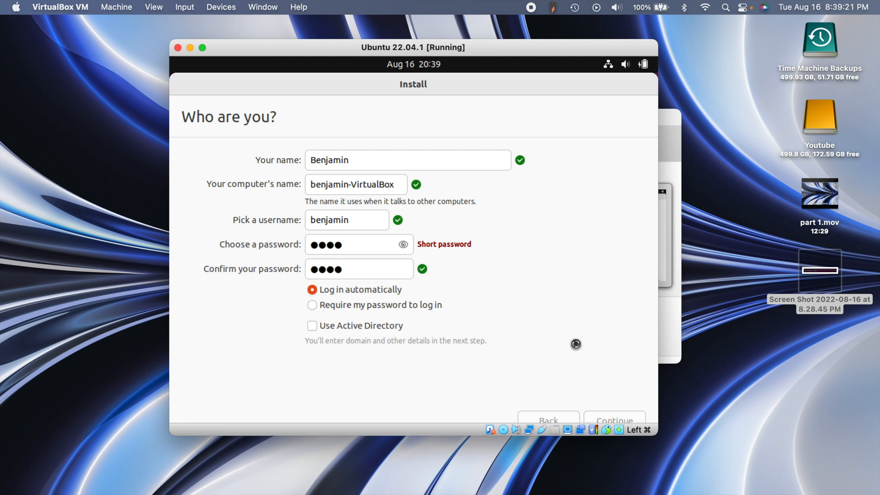
left_click(613, 421)
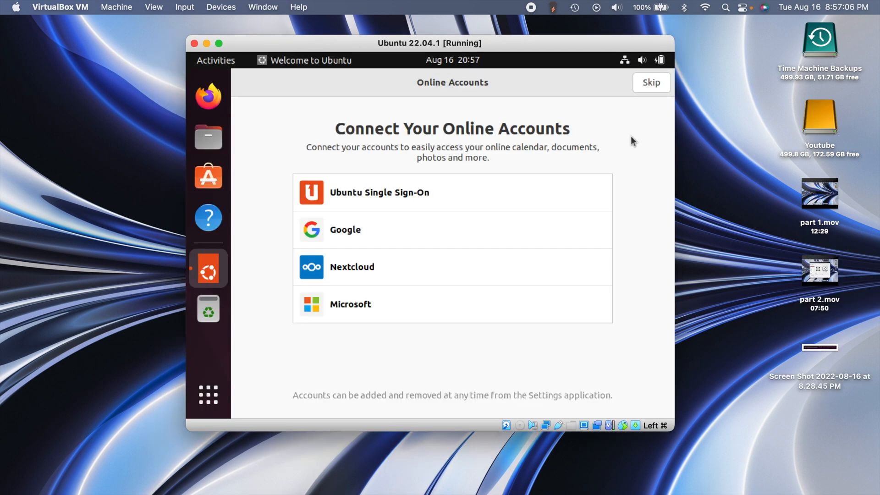
mouse_move(416, 172)
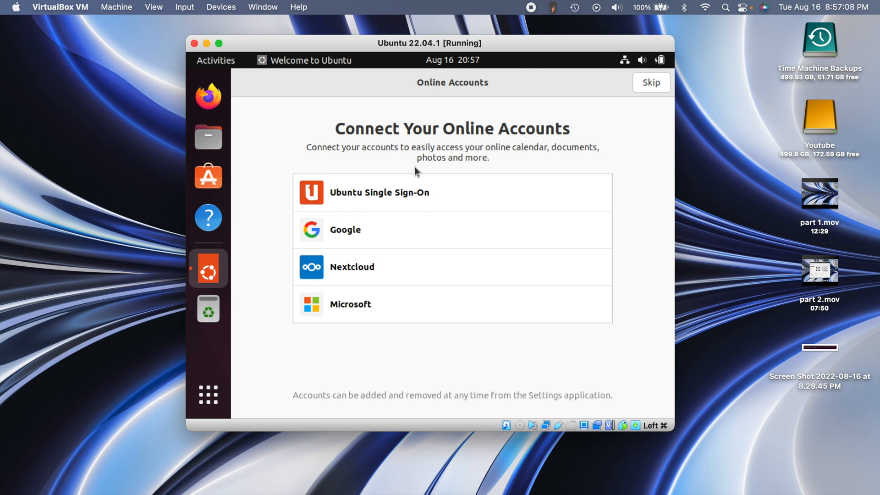
Skip online accounts and Livepatch, and choose not to send system info to Canonical.
left_click(651, 82)
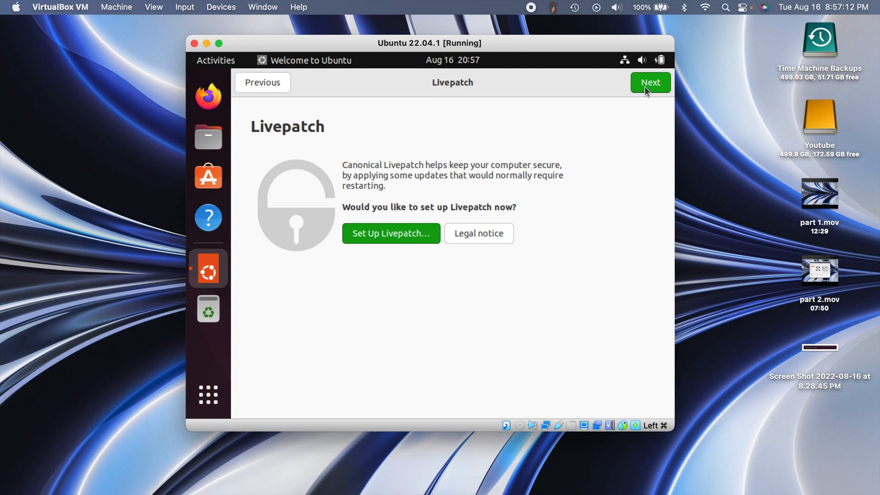
left_click(649, 82)
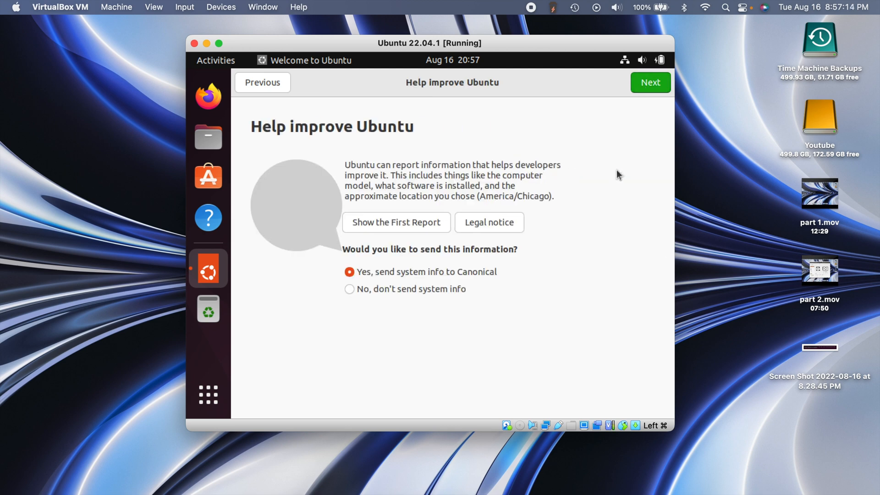
mouse_move(349, 289)
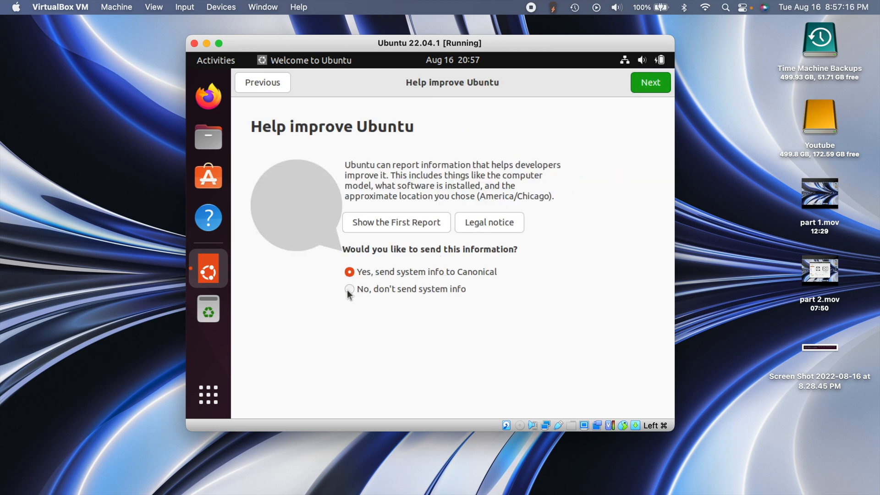
left_click(349, 289)
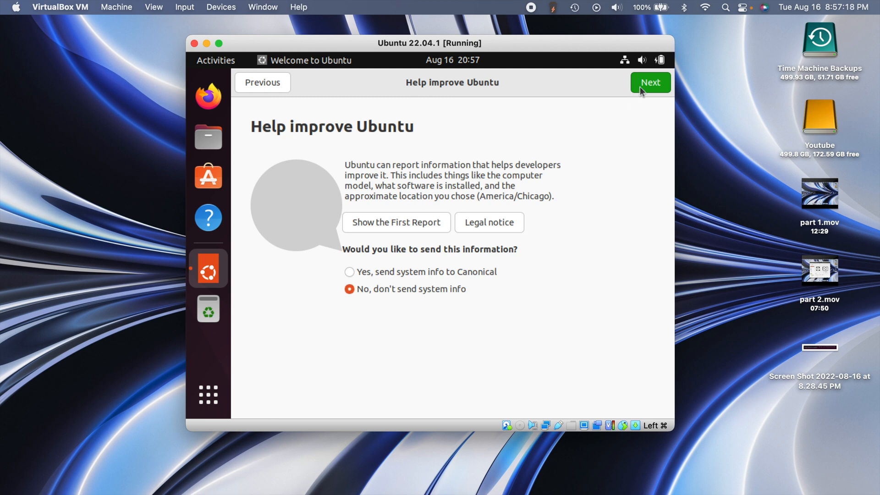
Continue through the privacy pages and finish the welcome setup with Done.
left_click(649, 81)
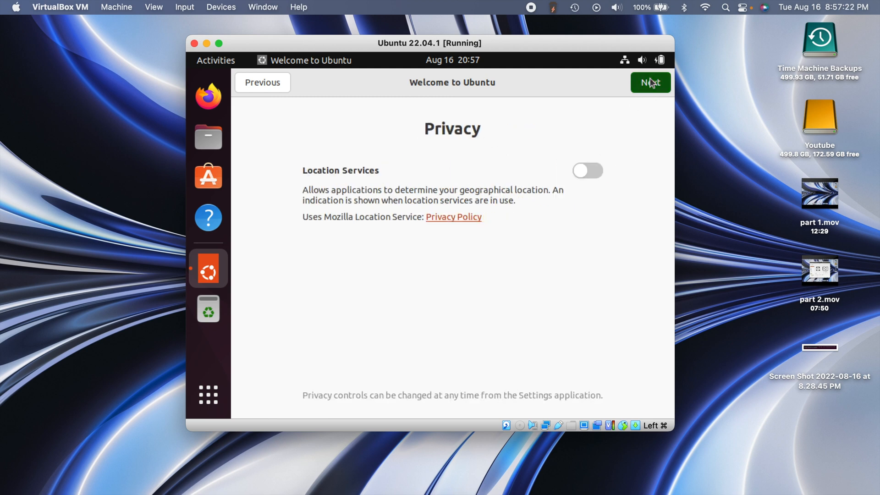
left_click(649, 82)
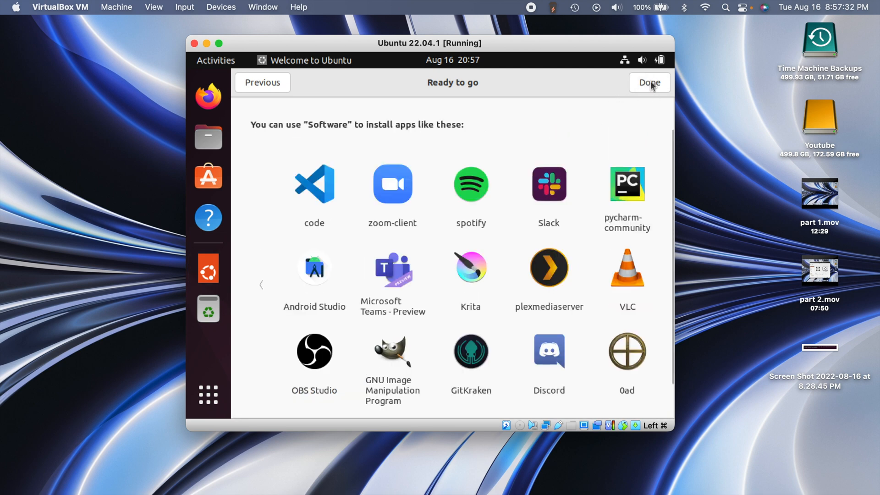
left_click(649, 82)
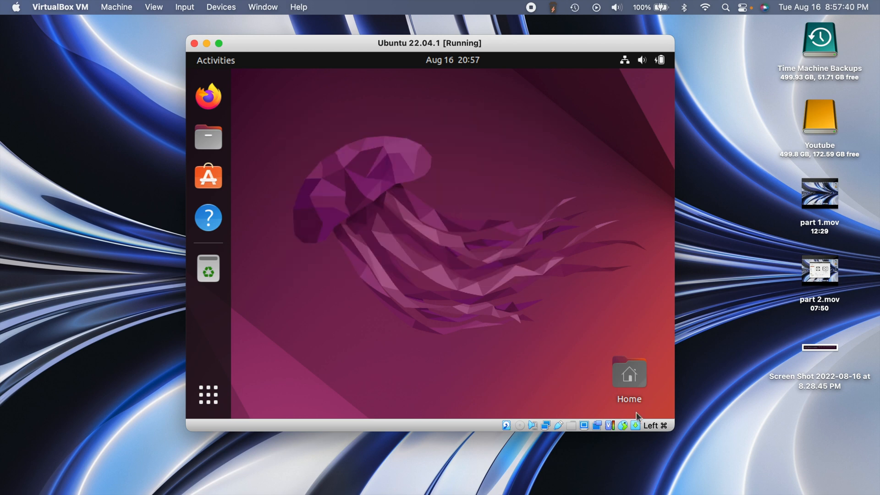
mouse_move(315, 123)
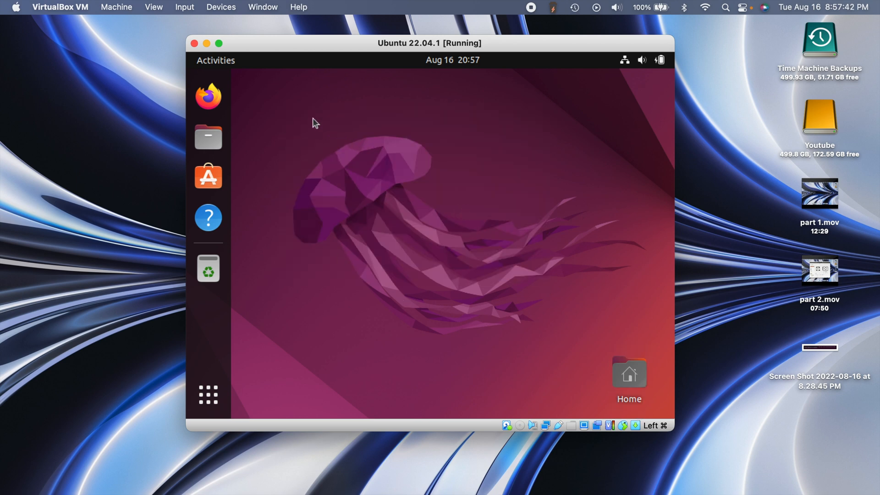
mouse_move(530, 191)
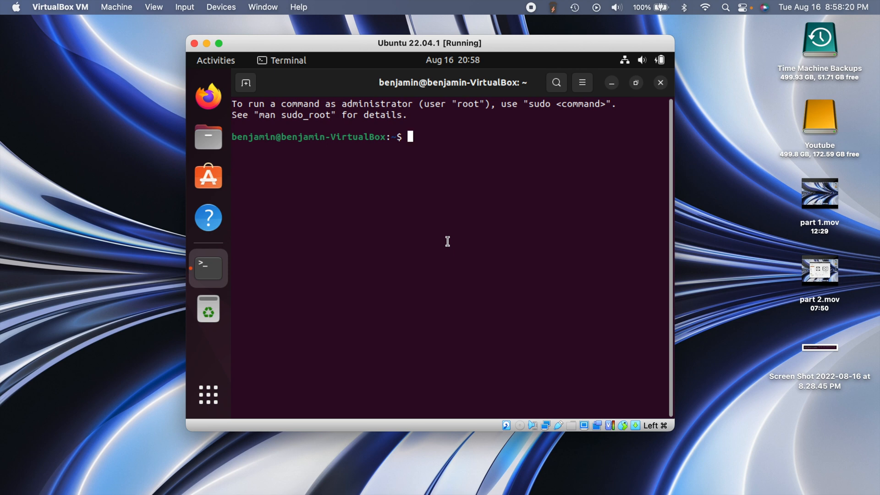
Begin a sudo command, hit Install Now in Software Updater, then force-quit the frozen updater.
type("sudo")
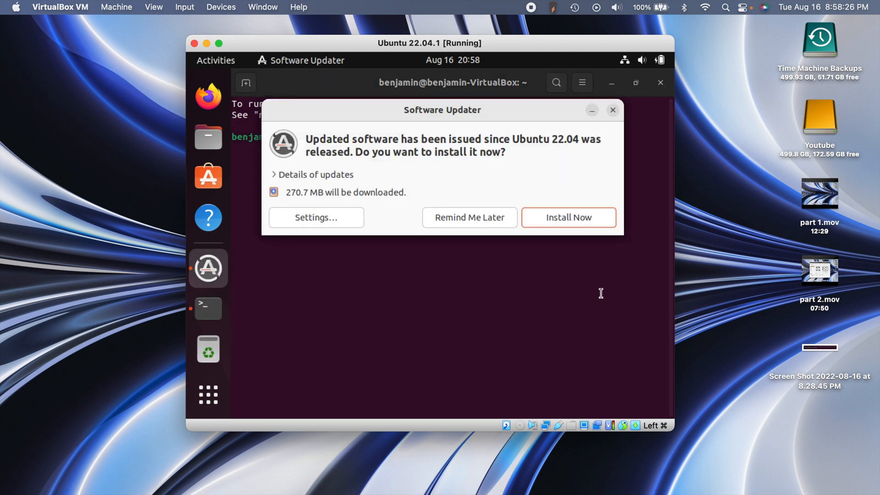
mouse_move(392, 163)
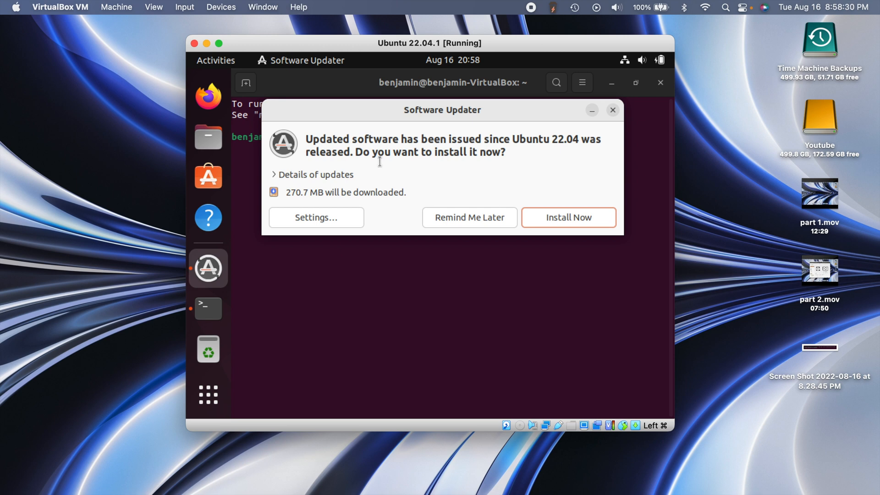
left_click(568, 218)
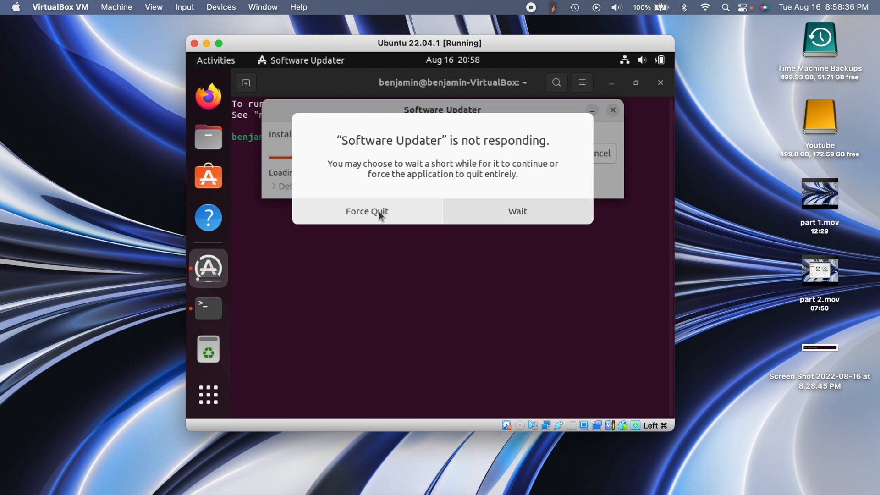
left_click(516, 212)
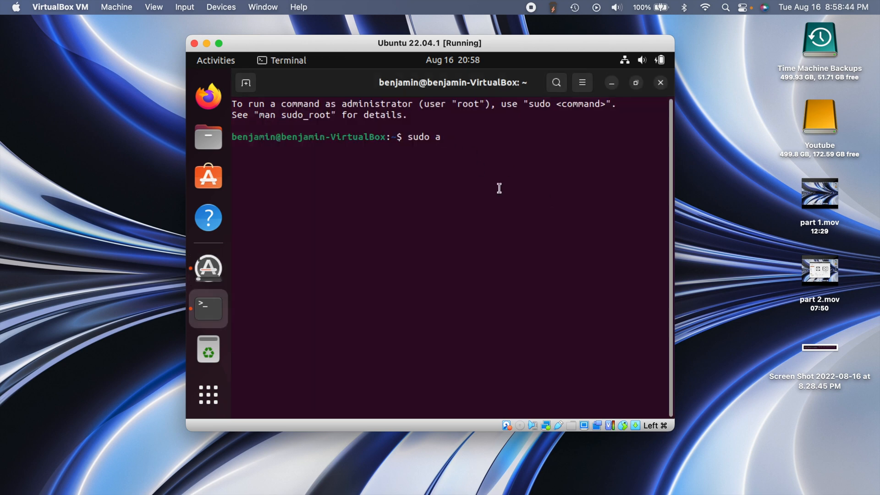
Run 'sudo apt install build-essential' in the guest terminal and let it complete.
type("pt insta")
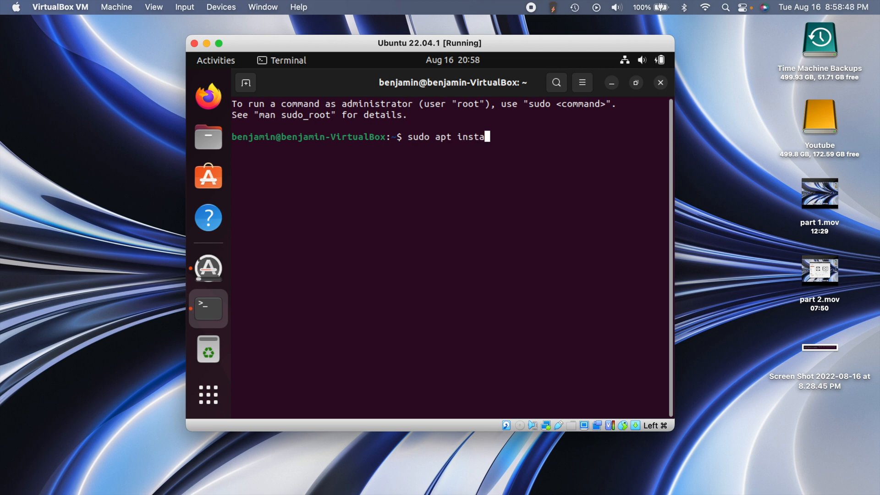
type("ll build")
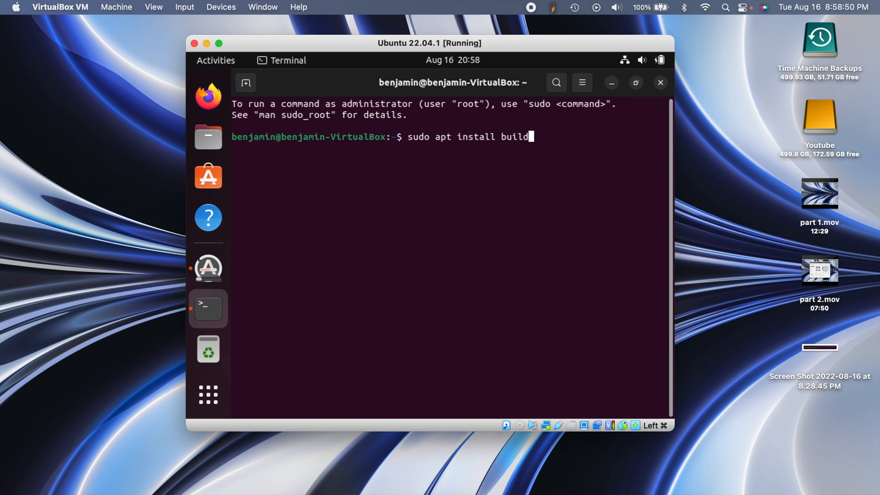
type("-ess")
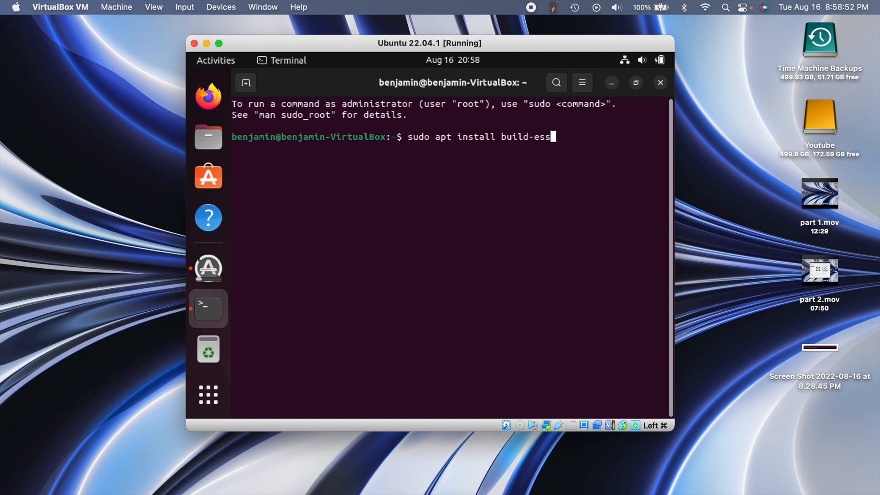
type("entials d")
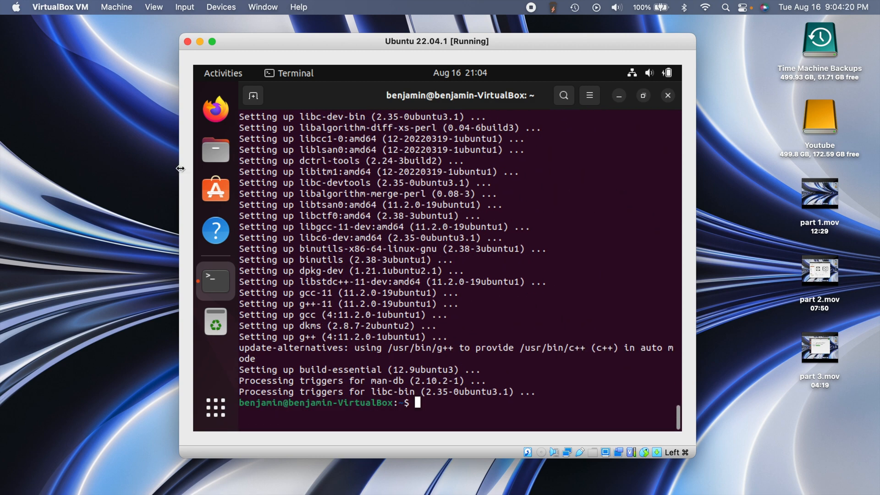
mouse_move(668, 95)
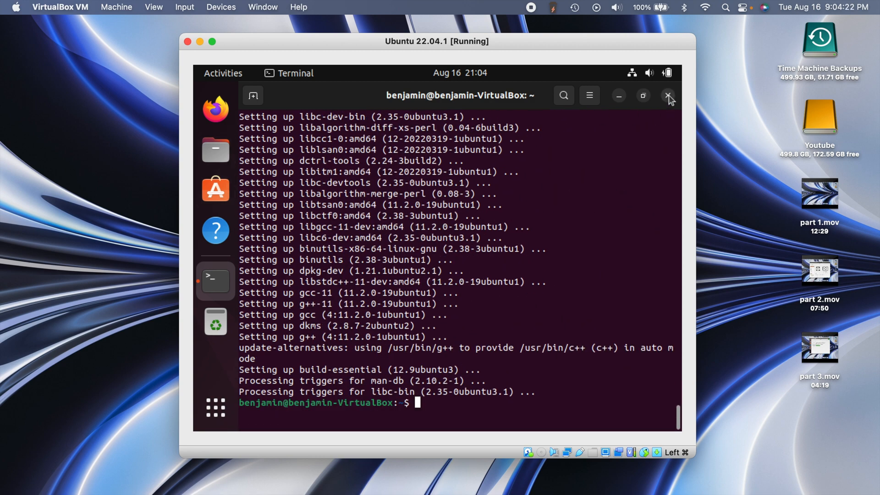
Close the terminal and insert the Guest Additions CD image from the Devices menu.
left_click(668, 95)
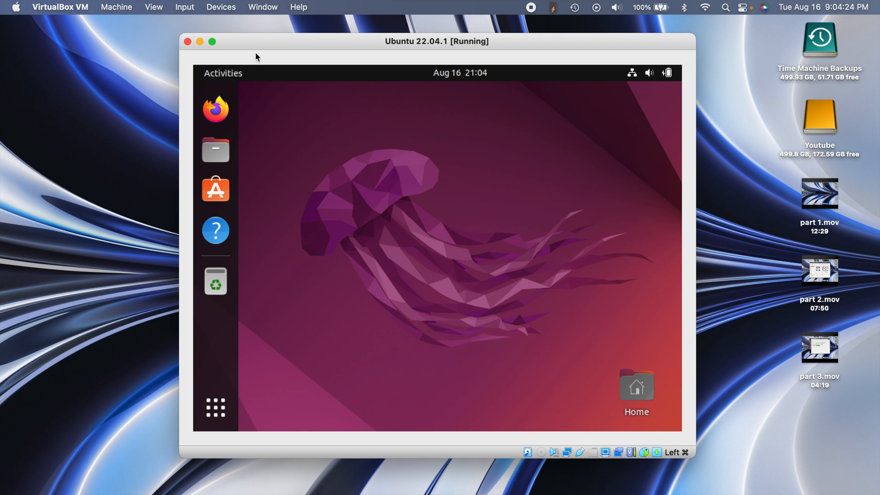
left_click(221, 6)
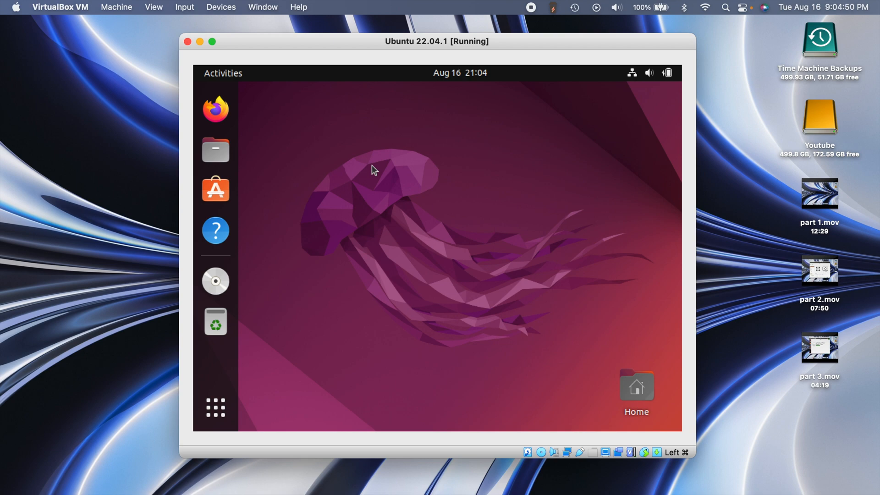
mouse_move(215, 281)
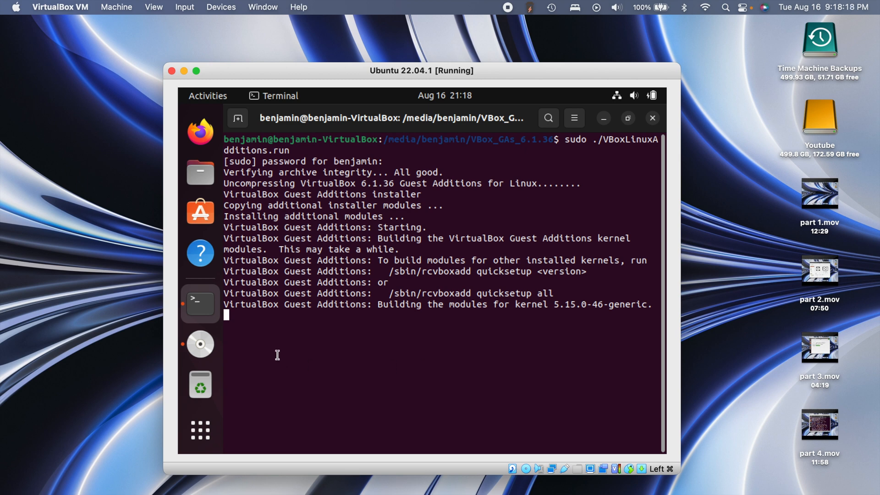
mouse_move(200, 344)
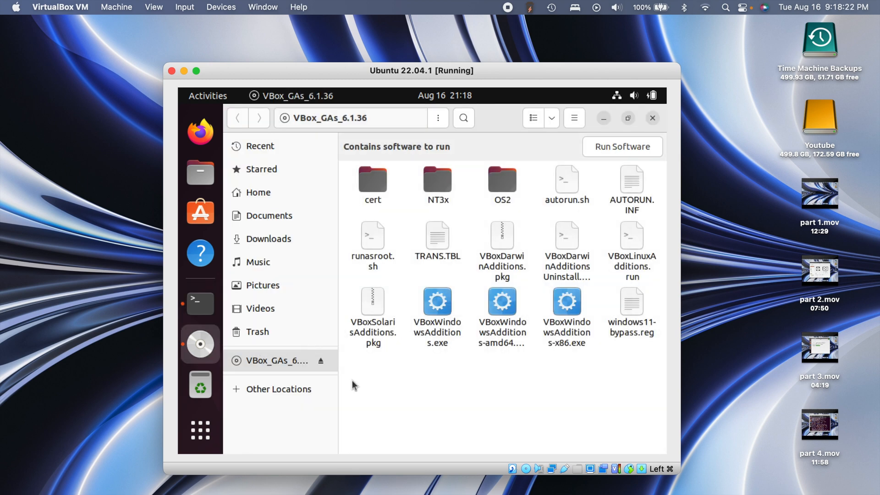
Bring up the context menu in the VBox_GAs_6.1.36 disc folder to open a terminal there.
right_click(479, 394)
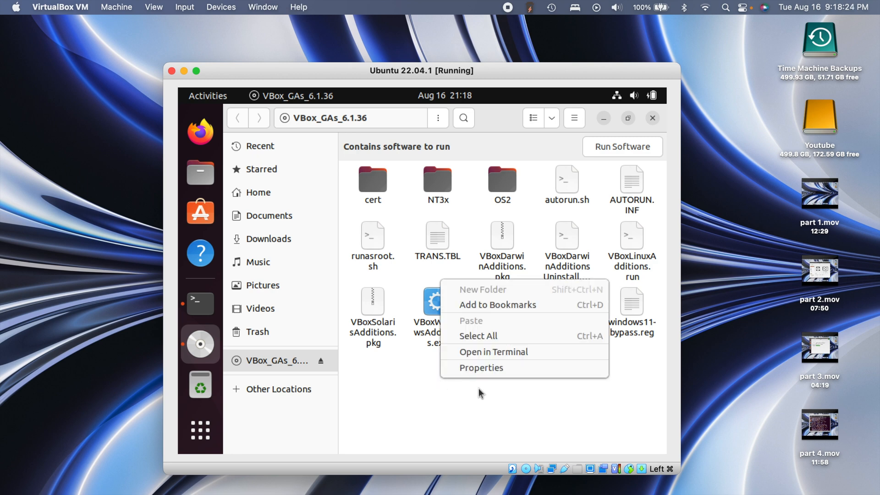
mouse_move(271, 362)
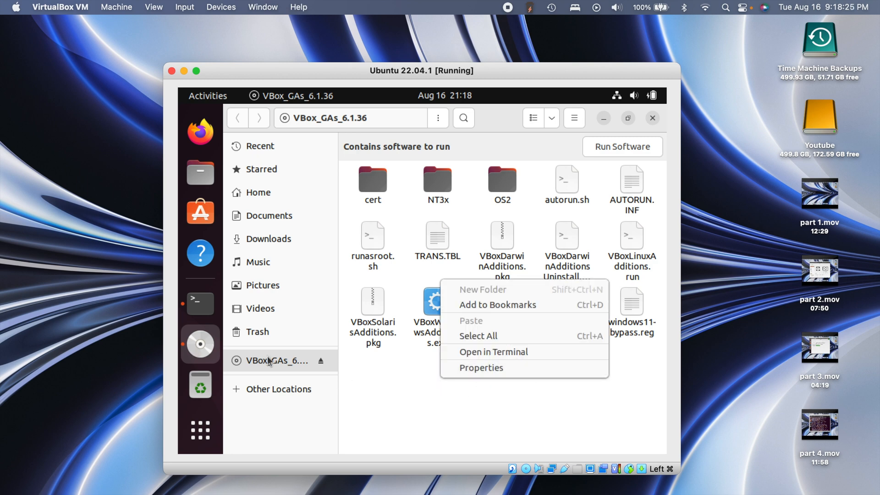
mouse_move(485, 414)
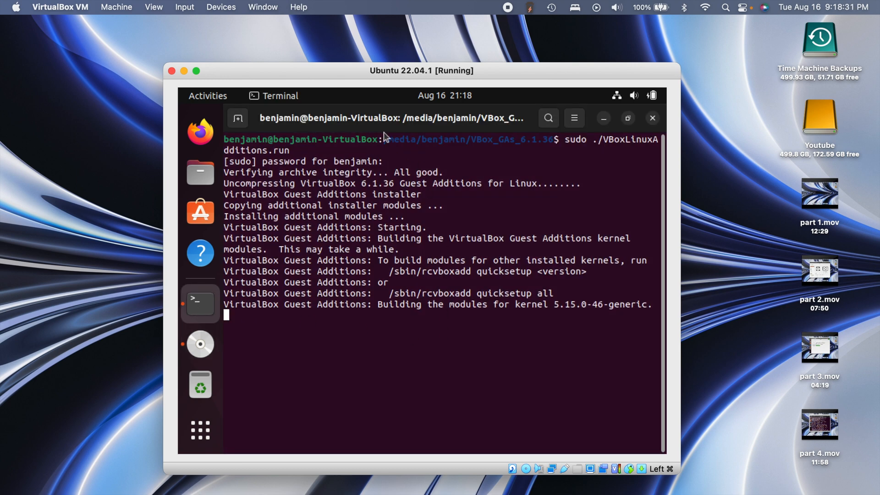
mouse_move(499, 144)
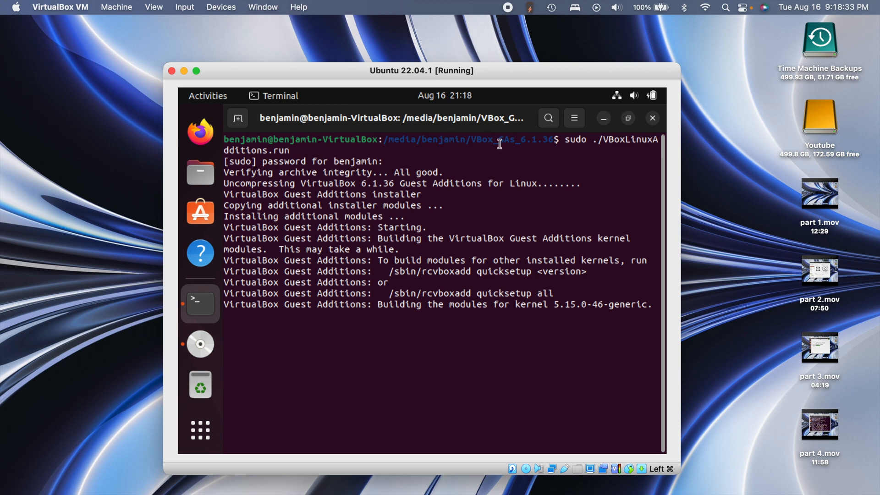
mouse_move(536, 144)
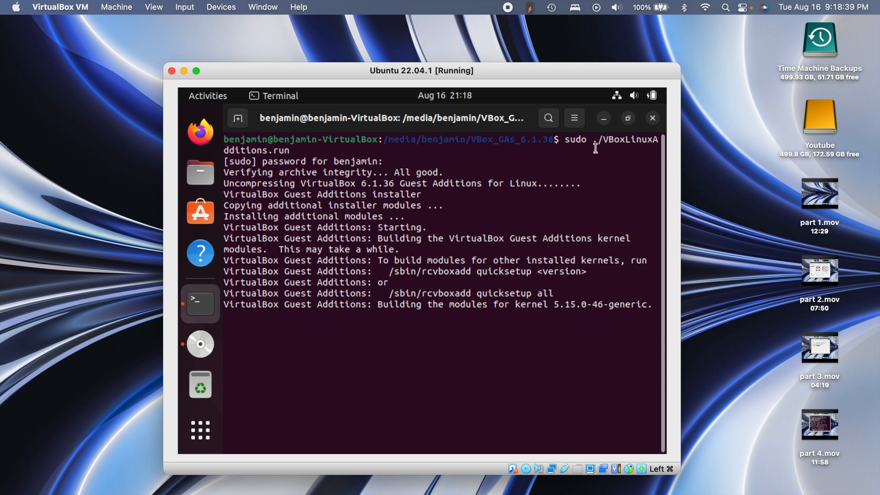
mouse_move(621, 150)
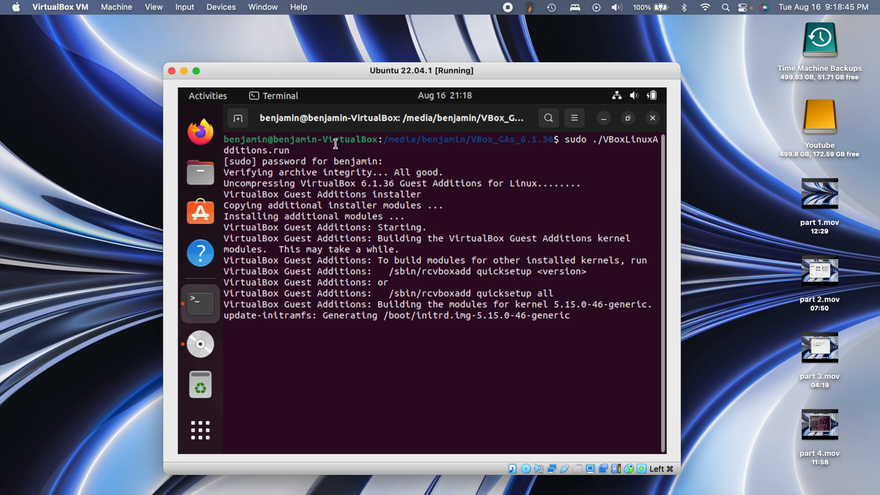
mouse_move(455, 161)
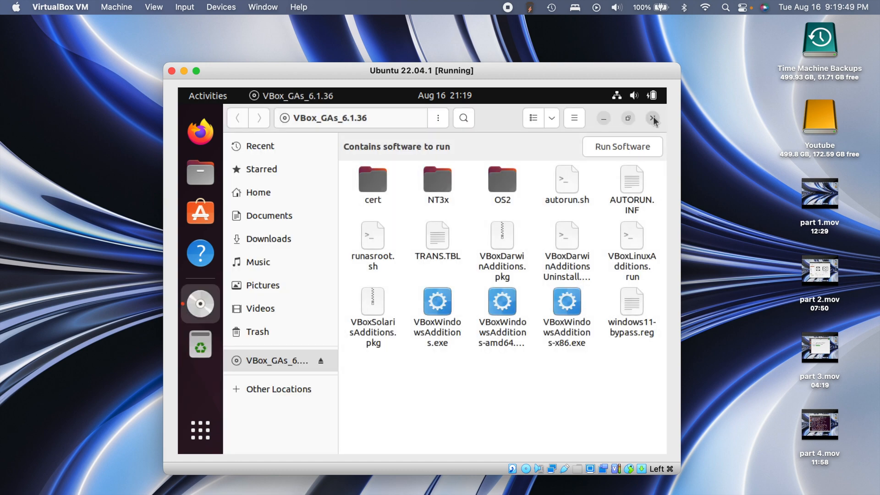
Close the disc folder and restart the Ubuntu guest via Power Off / Log Out > Restart.
left_click(653, 118)
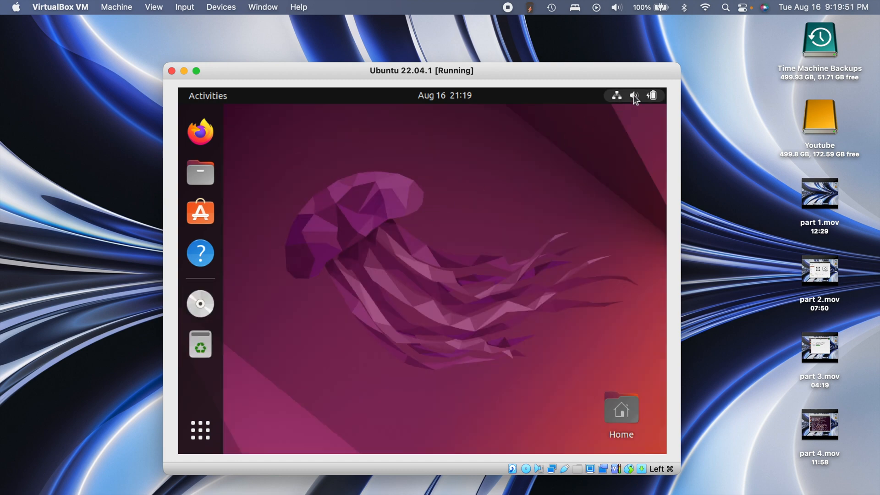
left_click(634, 95)
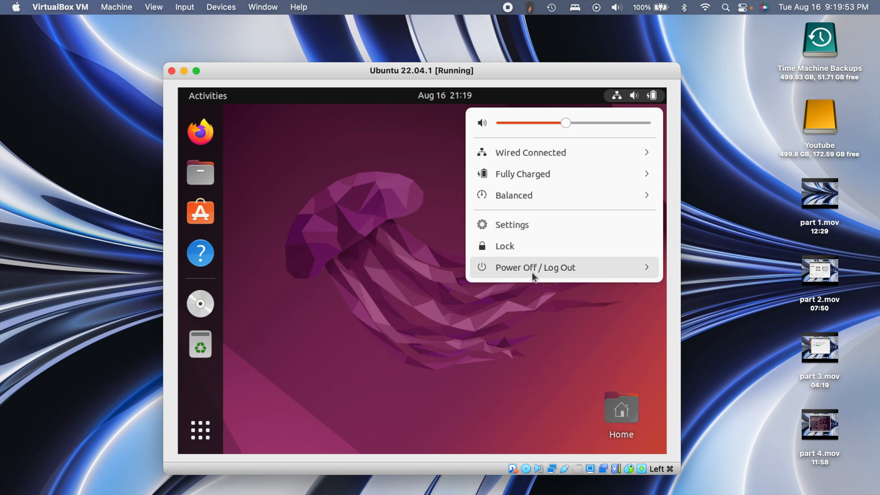
left_click(534, 267)
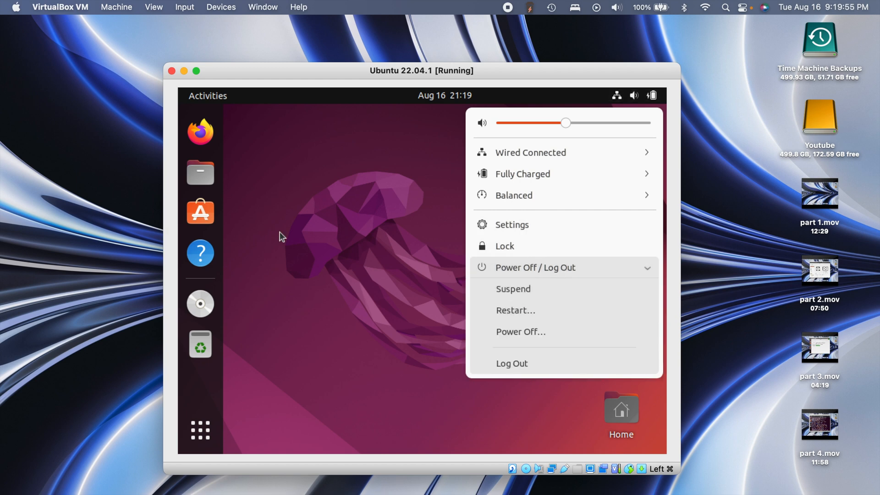
left_click(568, 203)
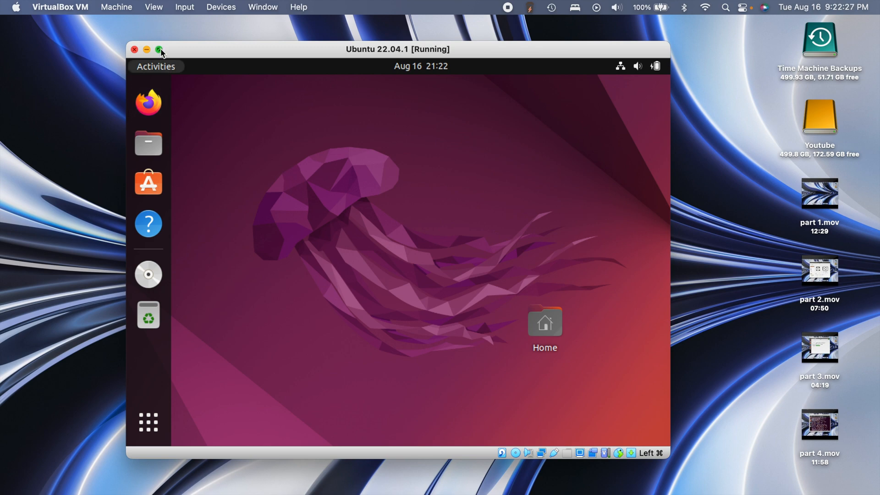
left_click(160, 50)
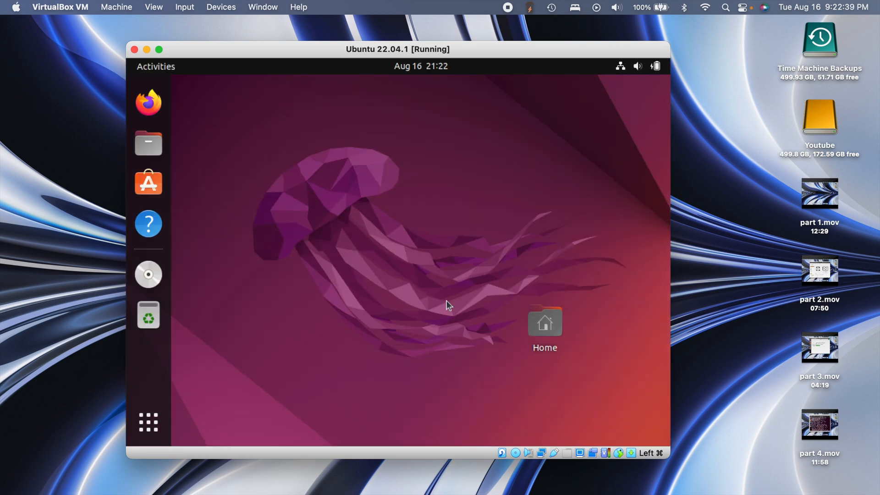
left_click(544, 322)
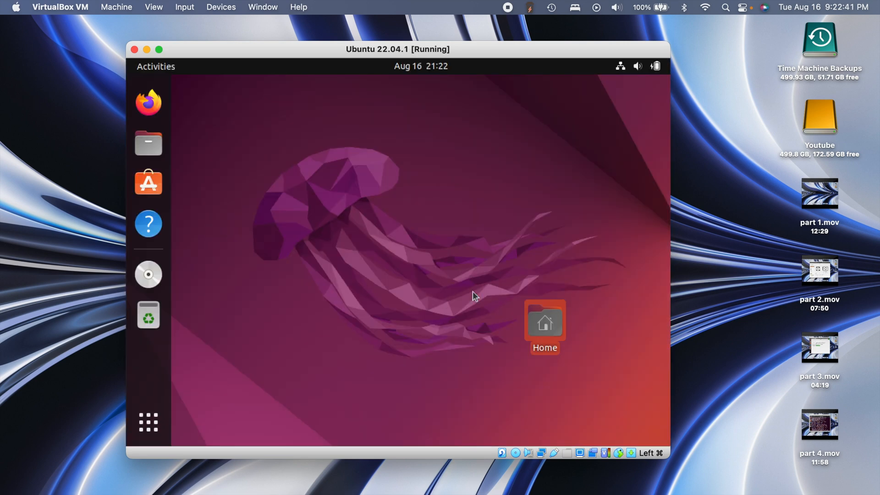
mouse_move(167, 231)
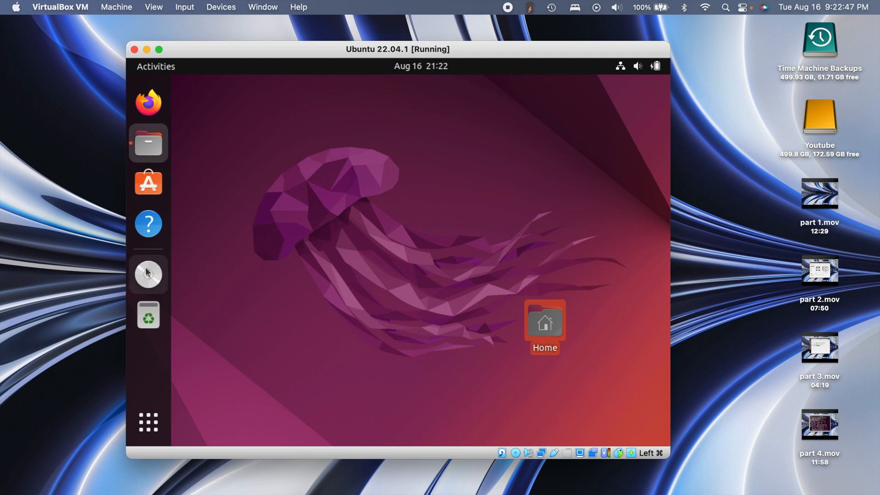
Eject the VBox_GAs disc from the Home folder's sidebar and close the Files window.
double_click(544, 322)
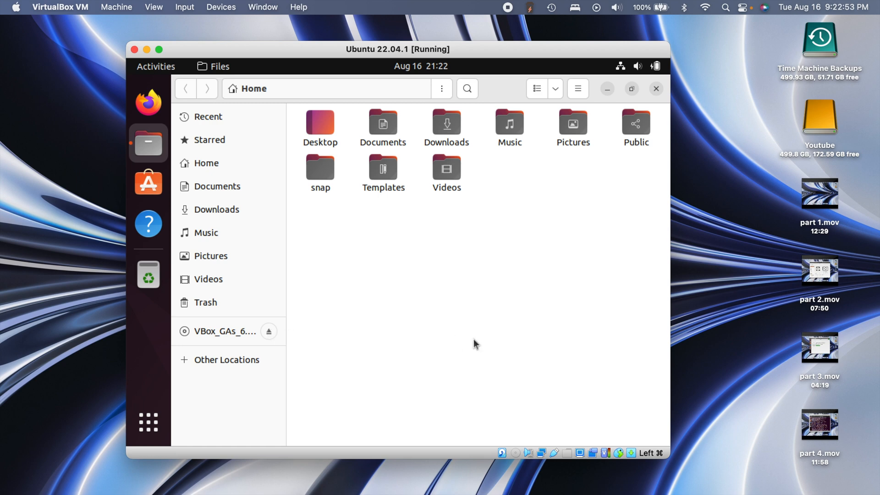
left_click(269, 331)
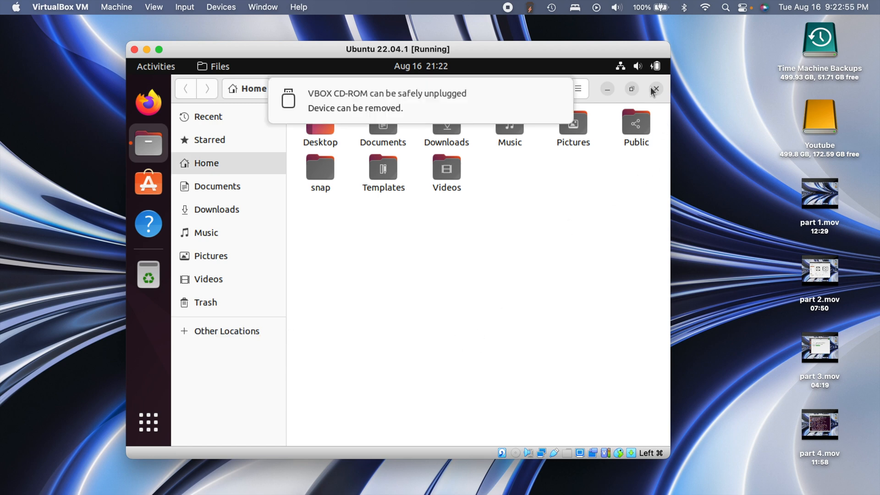
left_click(655, 89)
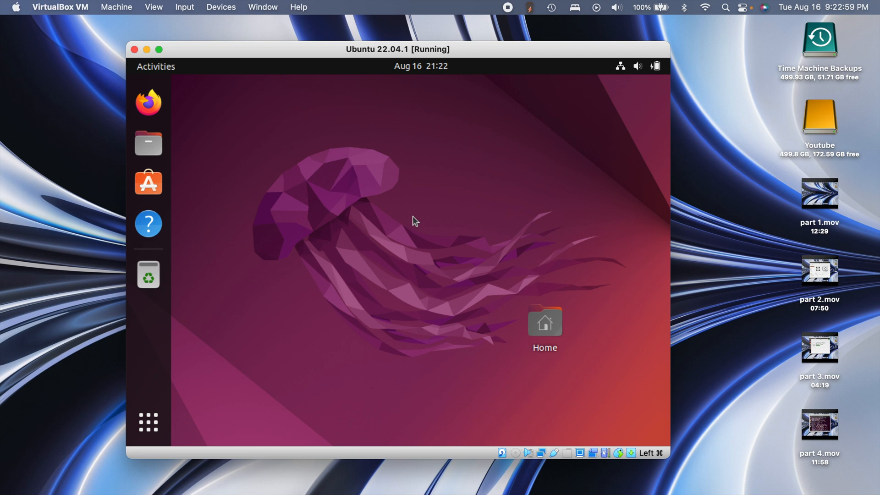
left_click(543, 321)
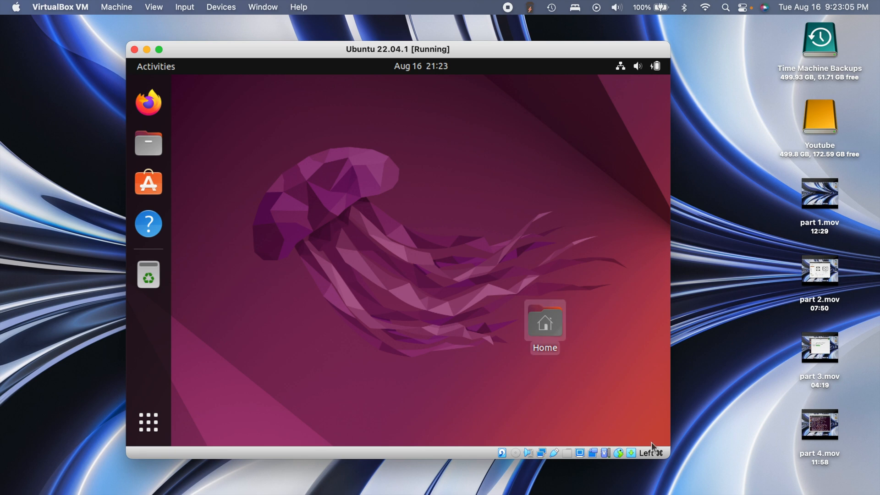